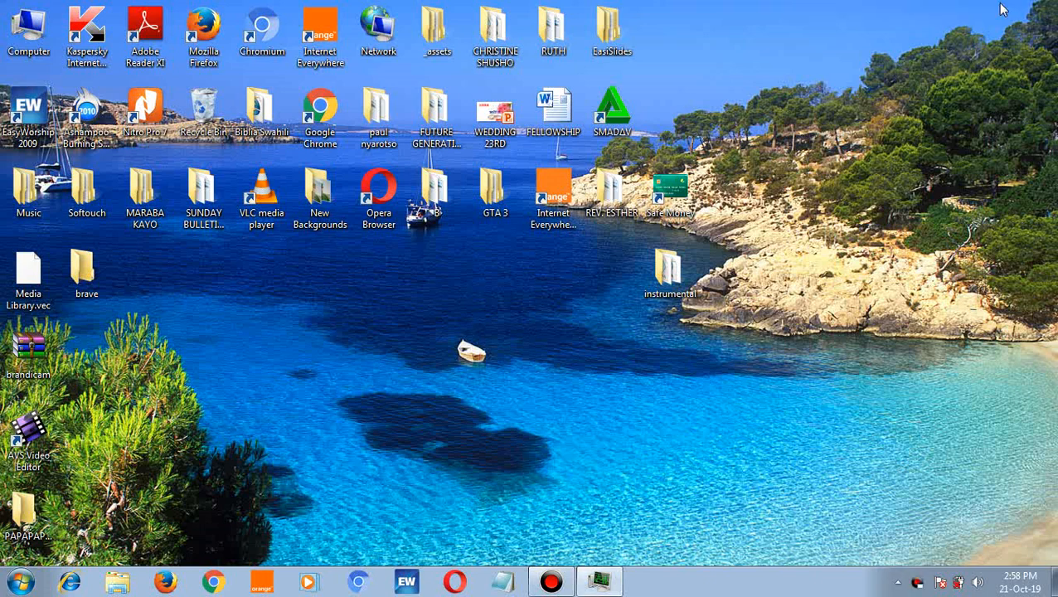
mouse_move(587, 240)
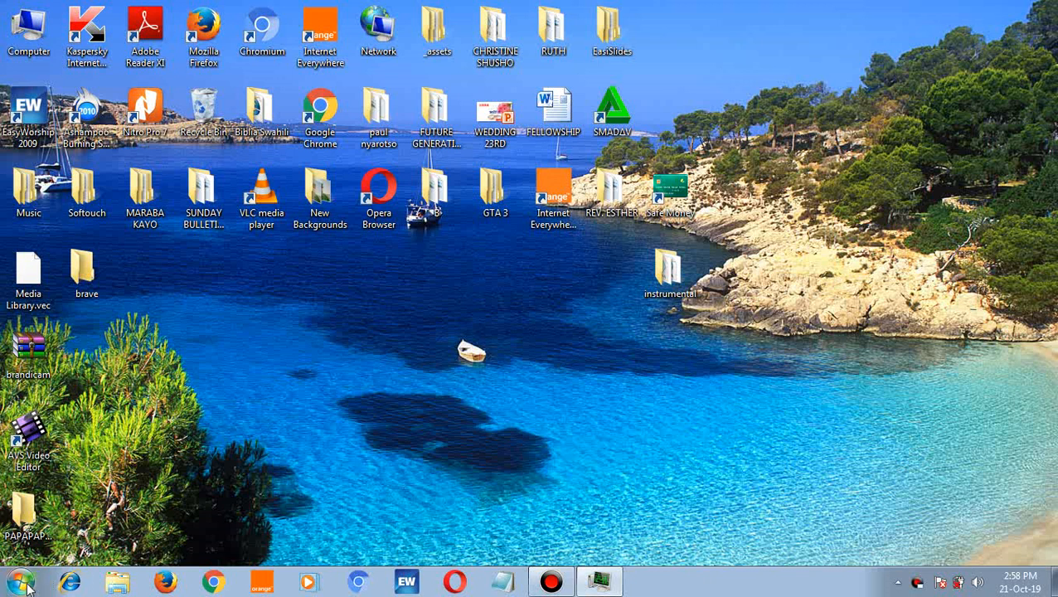
- Search cmd from Start and run Command Prompt as administrator
click(22, 581)
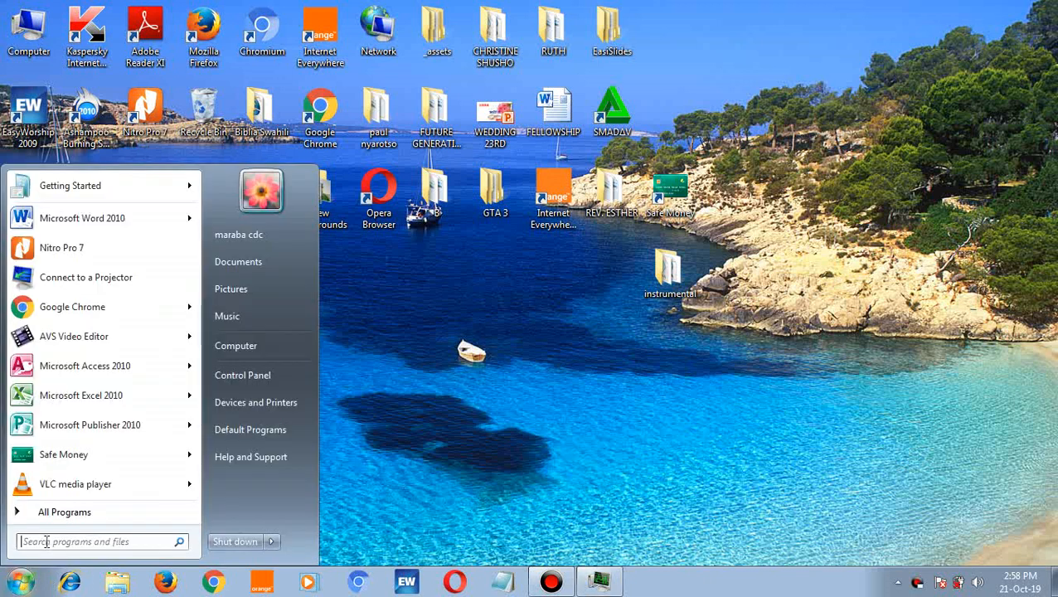
text(cmd)
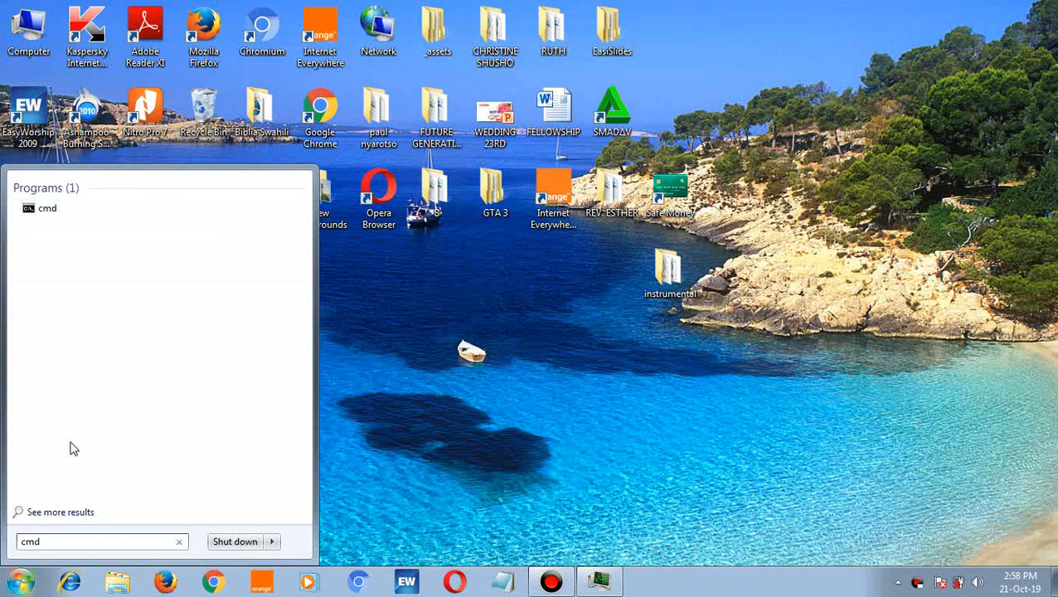
right_click(46, 209)
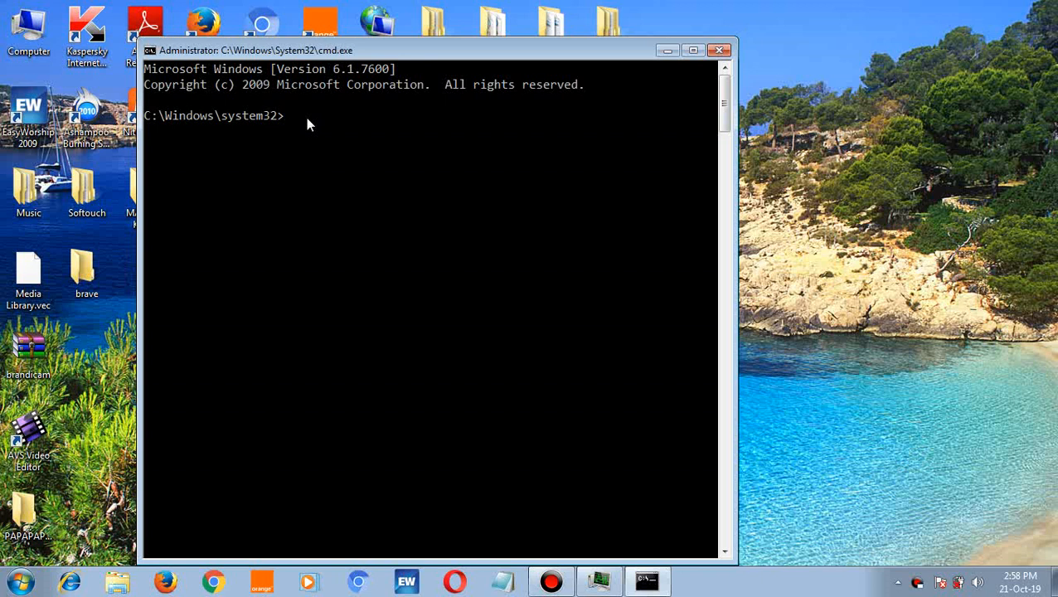
- Run the explorer command and show Computer's drives in the new file browser
text(explorer)
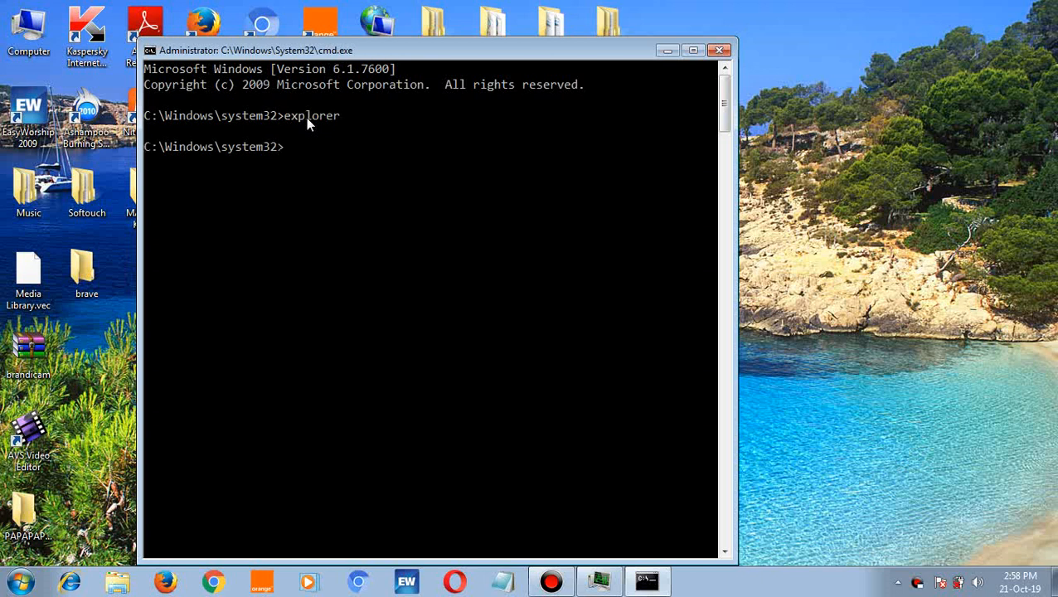
key(enter)
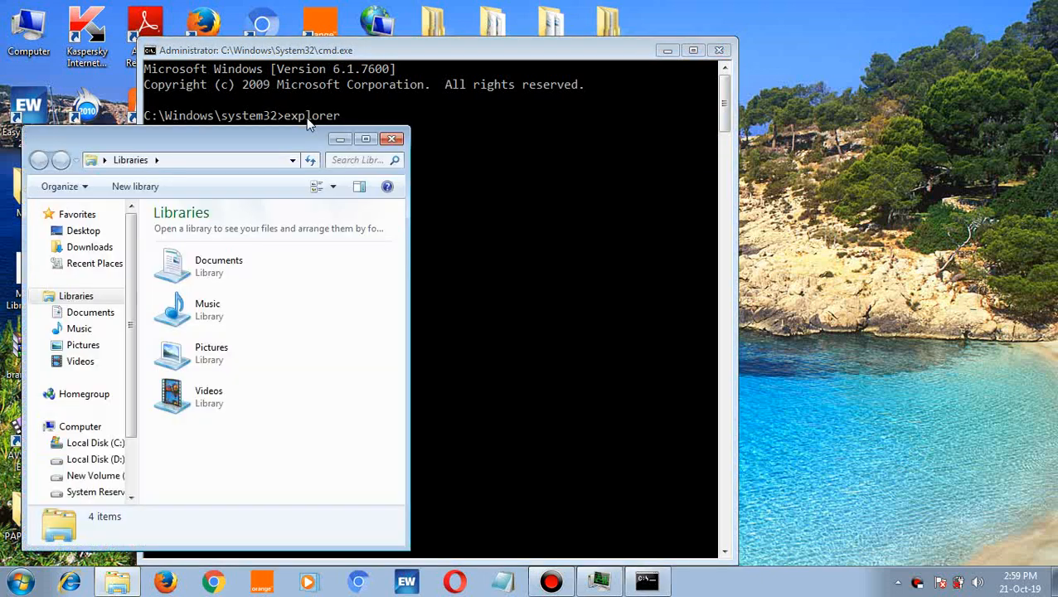
mouse_move(270, 139)
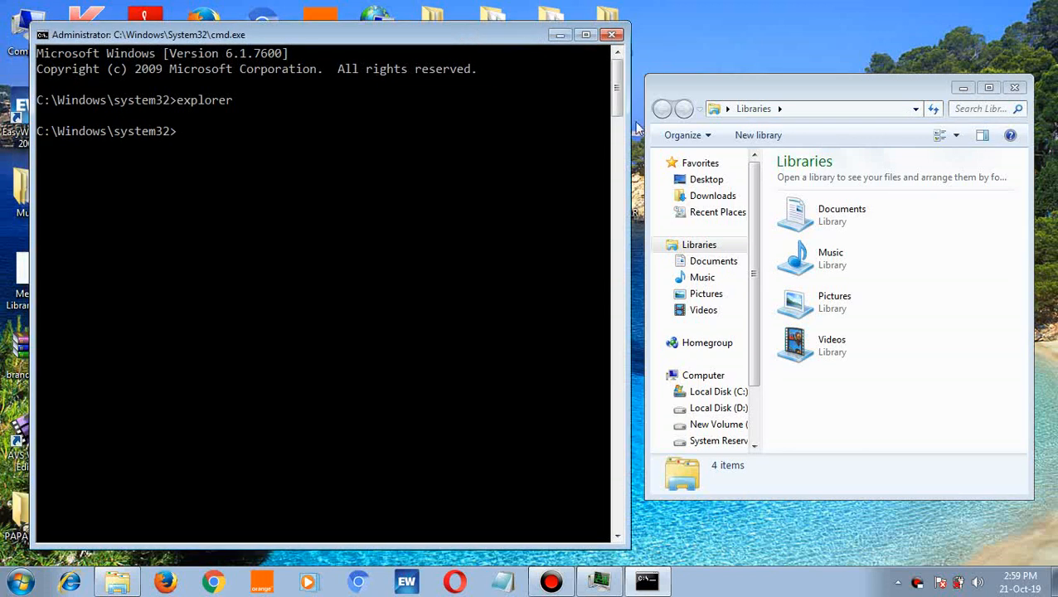
click(704, 374)
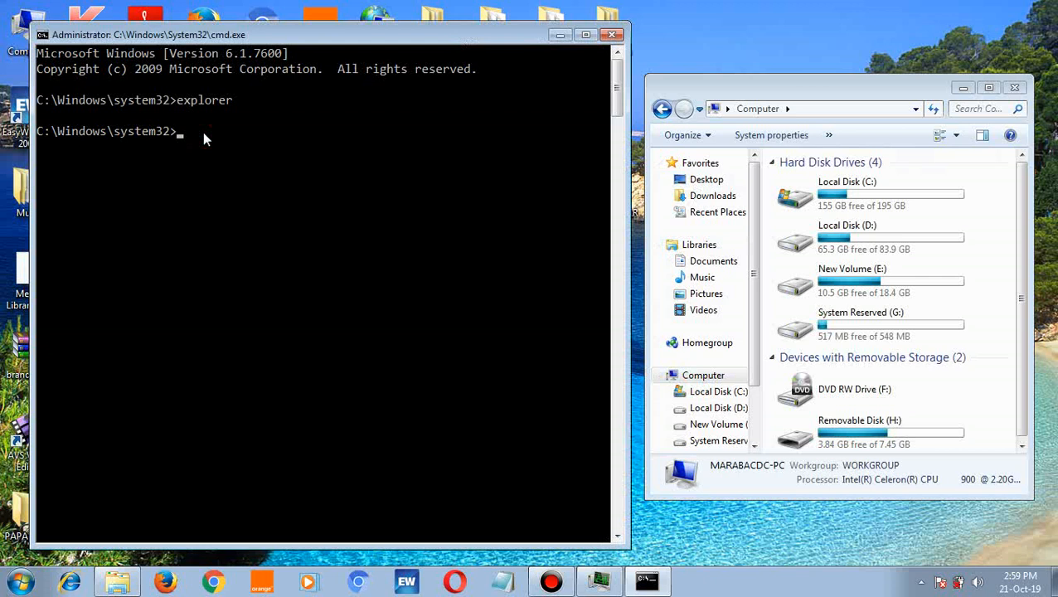
- Move up with cd.. from system32 to C:\ and pick drive C in the file browser
text(cd)
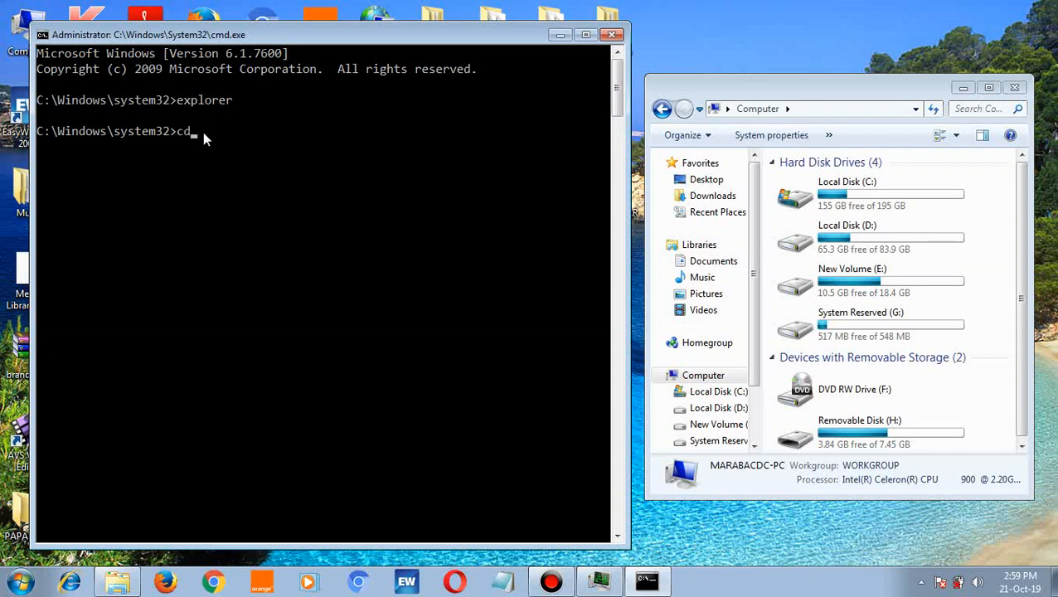
text(..)
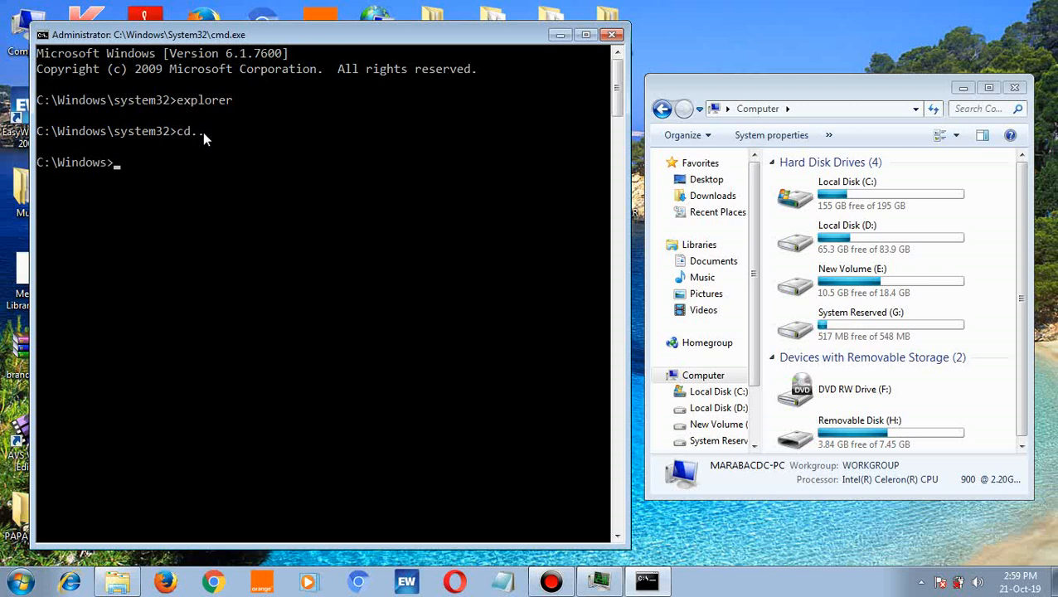
text(cd..)
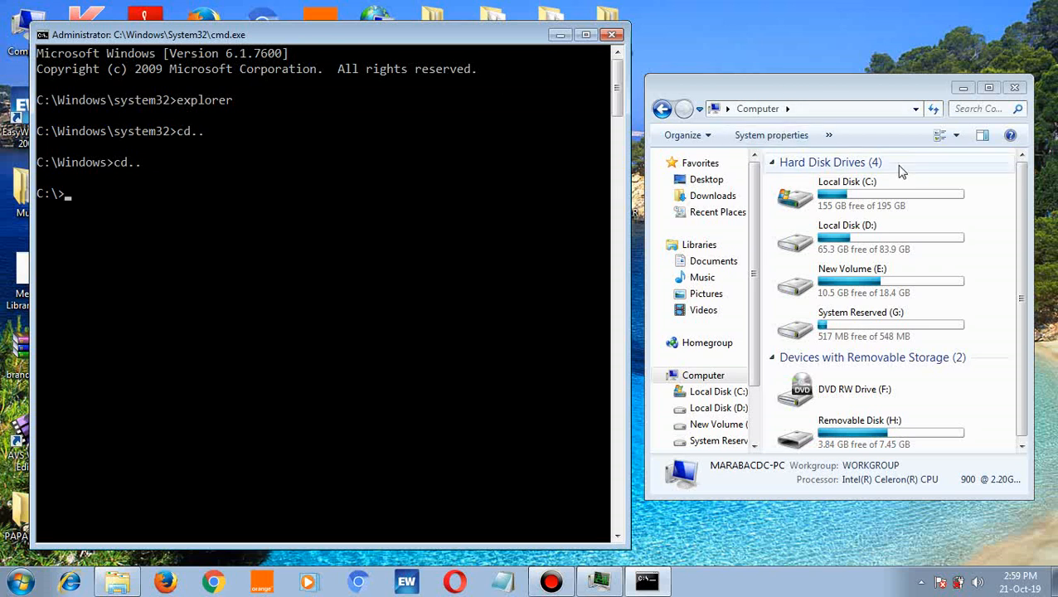
mouse_move(958, 201)
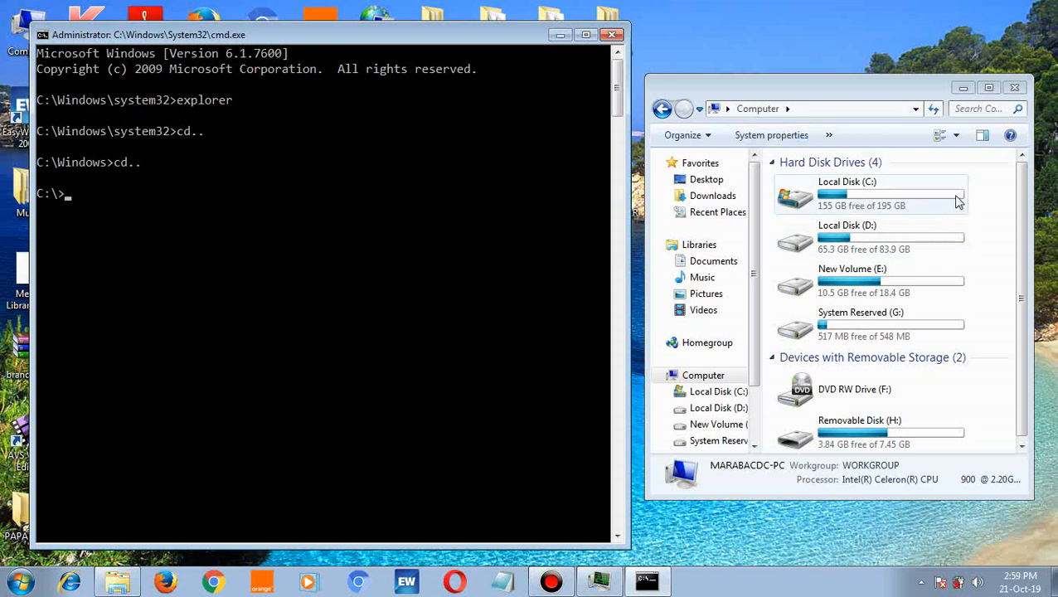
click(871, 193)
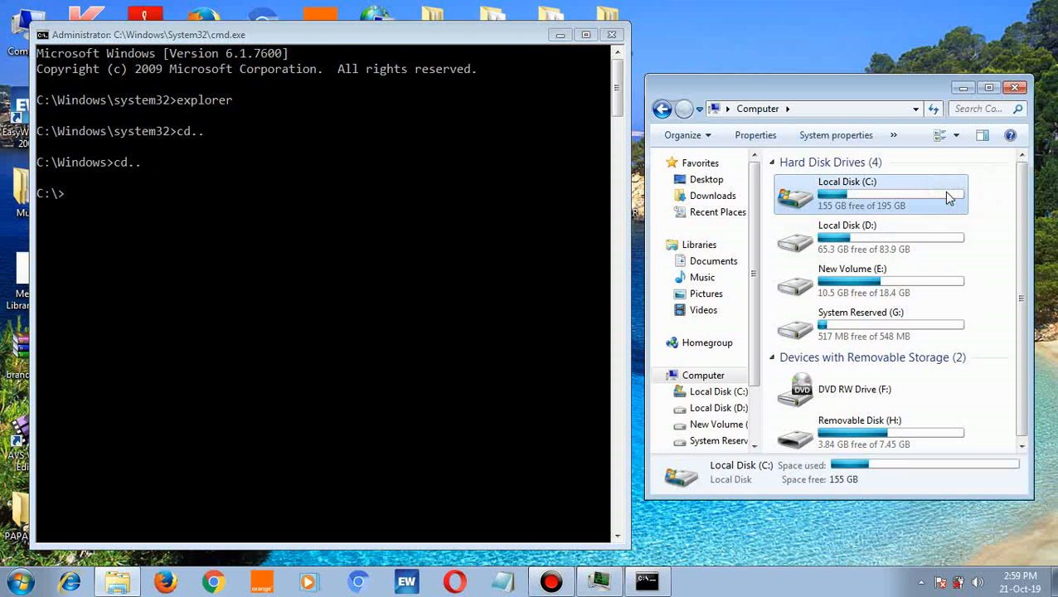
mouse_move(956, 185)
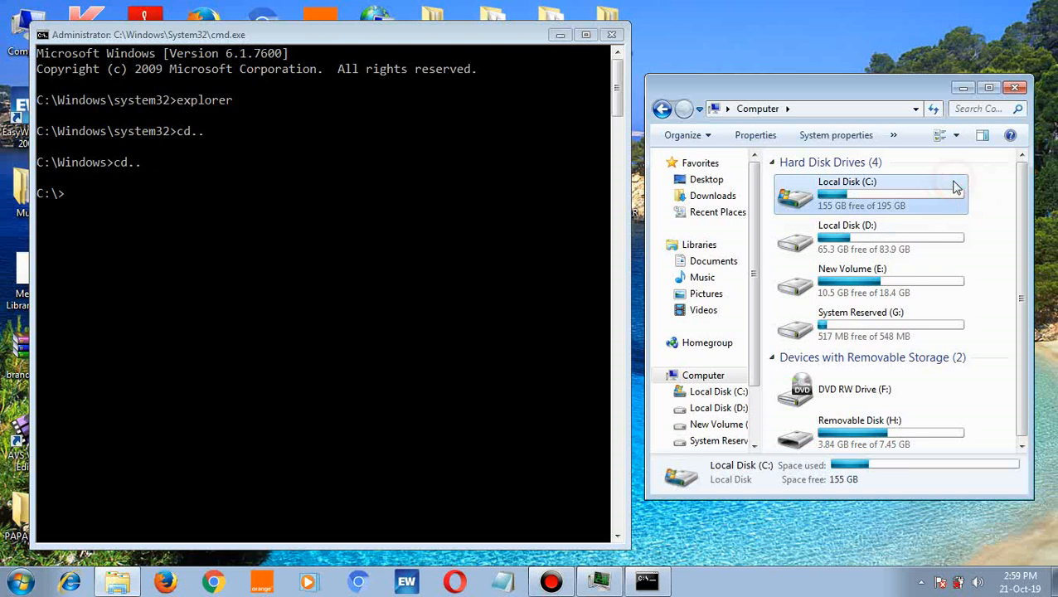
click(845, 181)
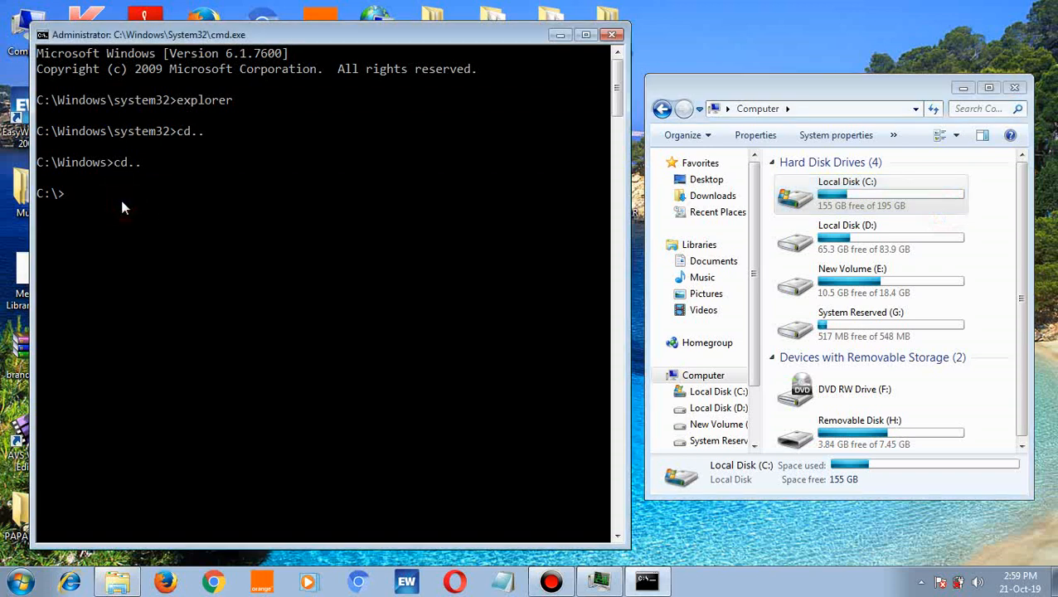
- List C:\ with dir and open Local Disk (C:) in the file browser
text(dir)
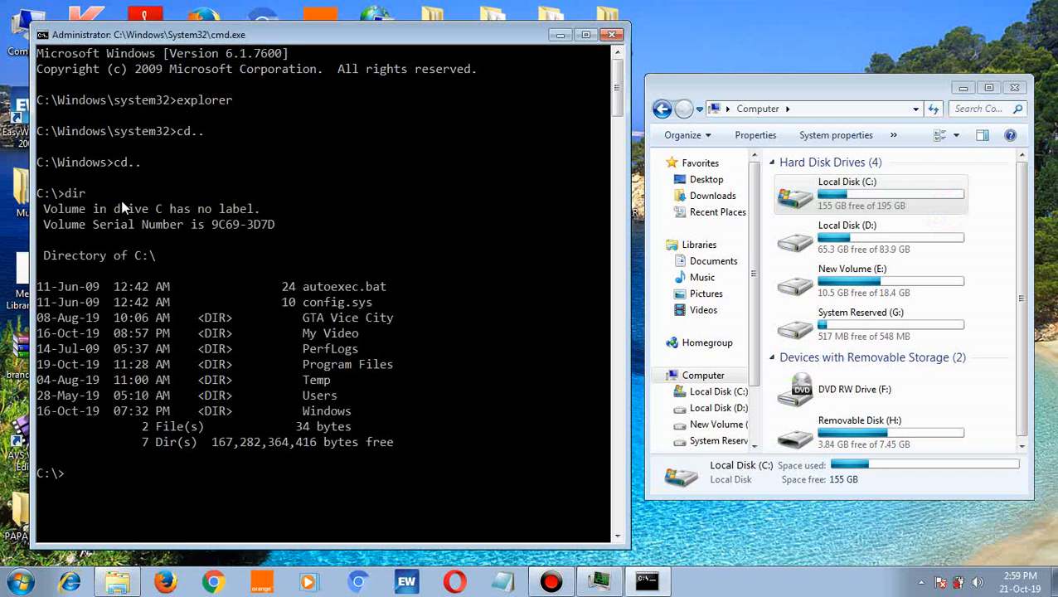
mouse_move(461, 319)
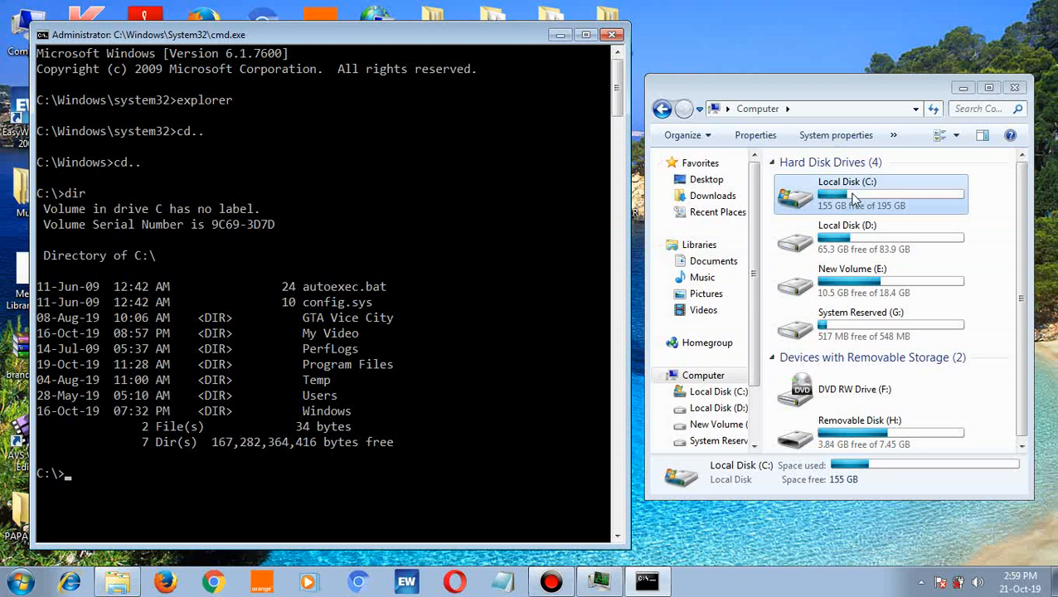
double_click(846, 196)
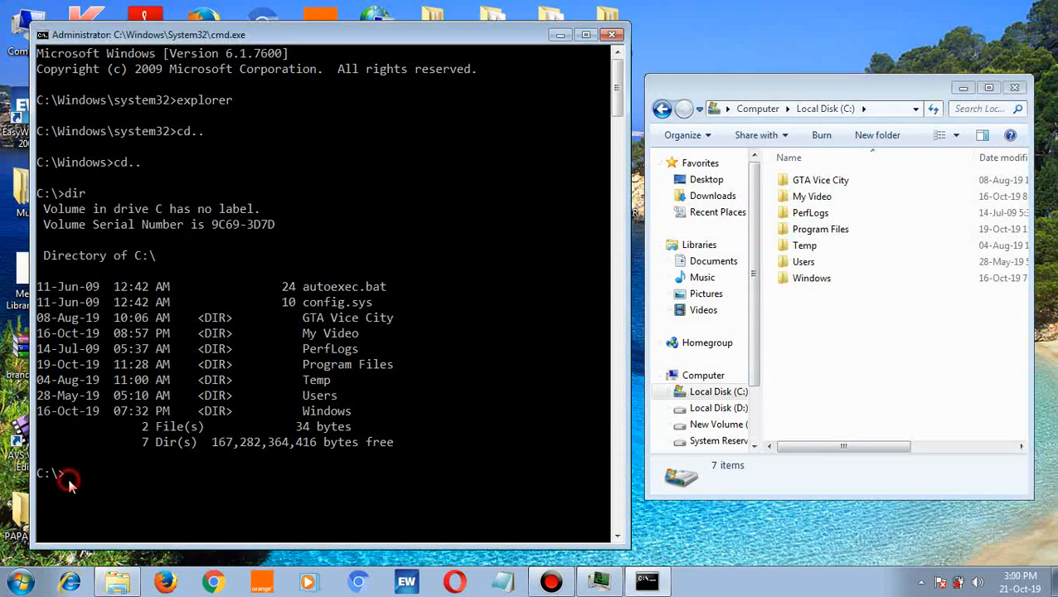
- Enter C:\Users with cd, list it with dir, and open Users in the file browser
text(cd)
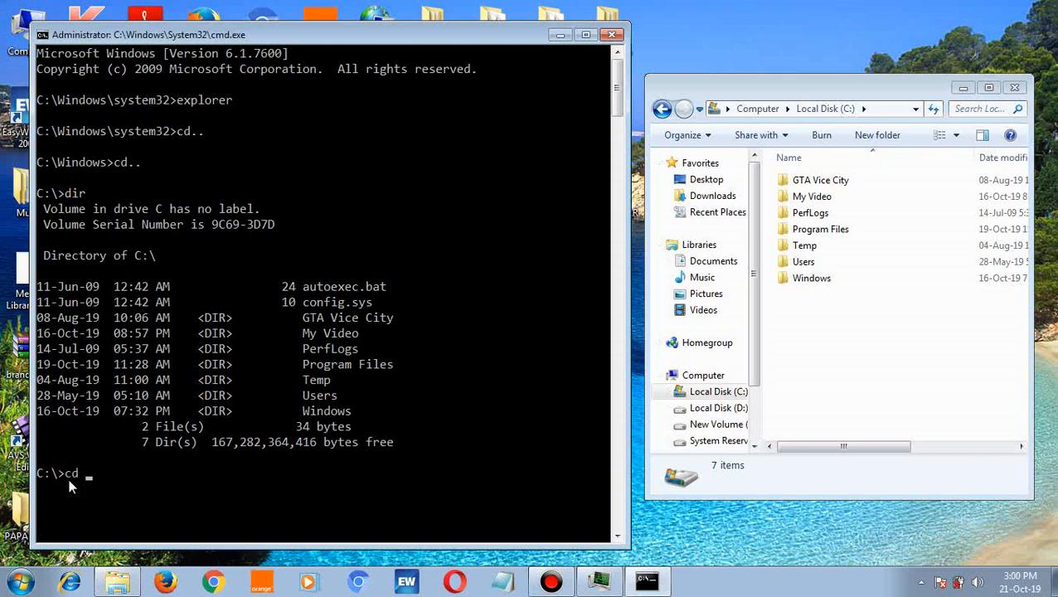
text(userr)
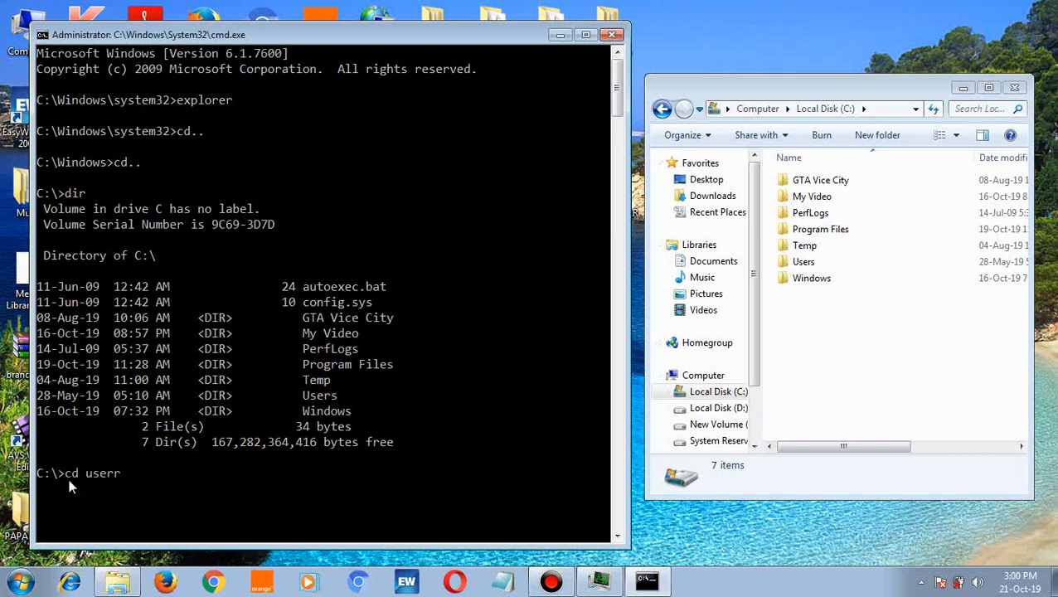
key(BackSpace)
text(s)
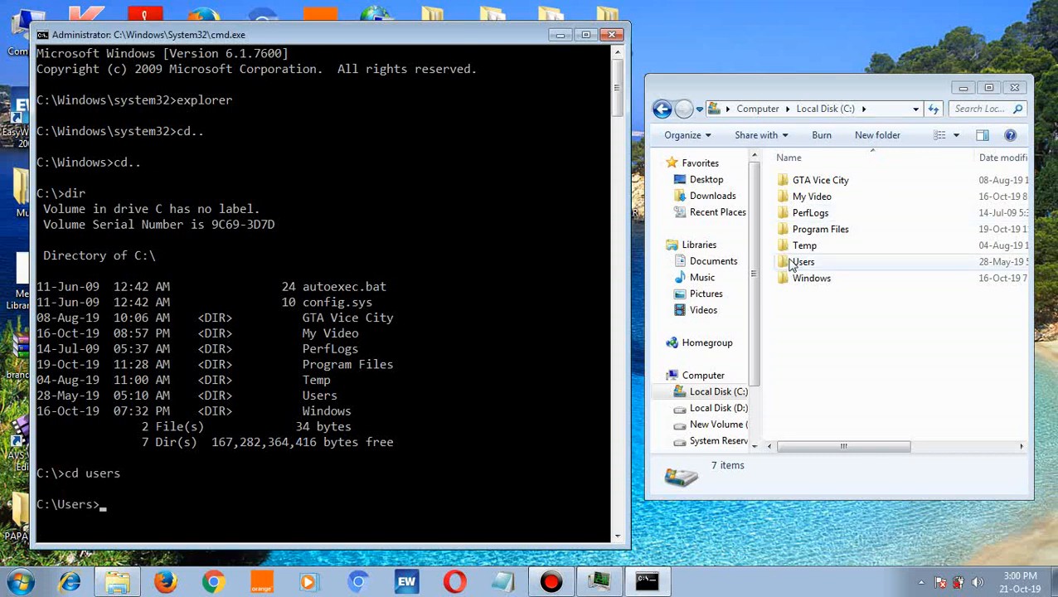
click(803, 262)
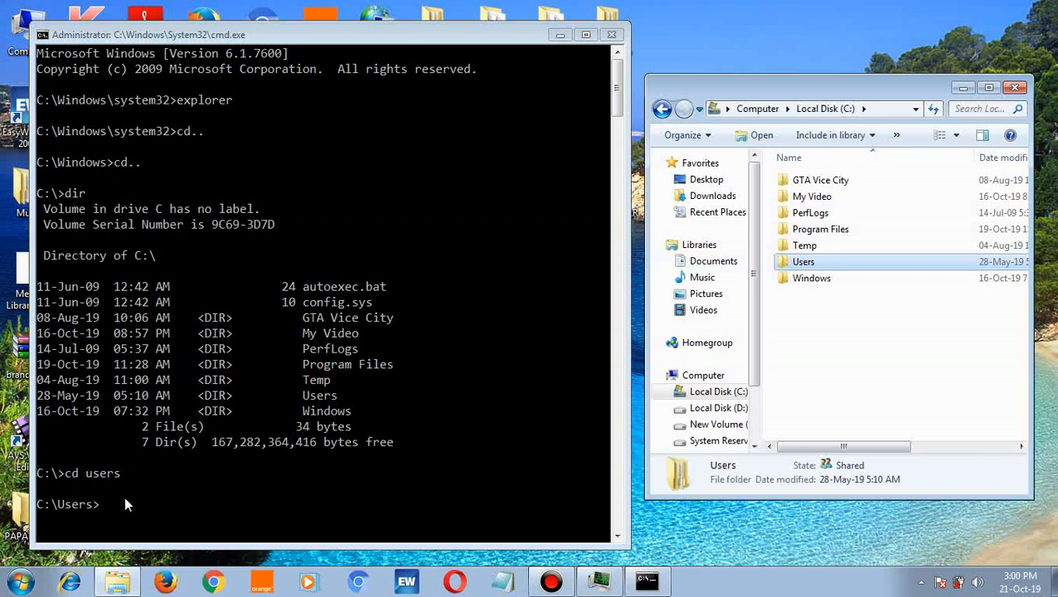
text(dir)
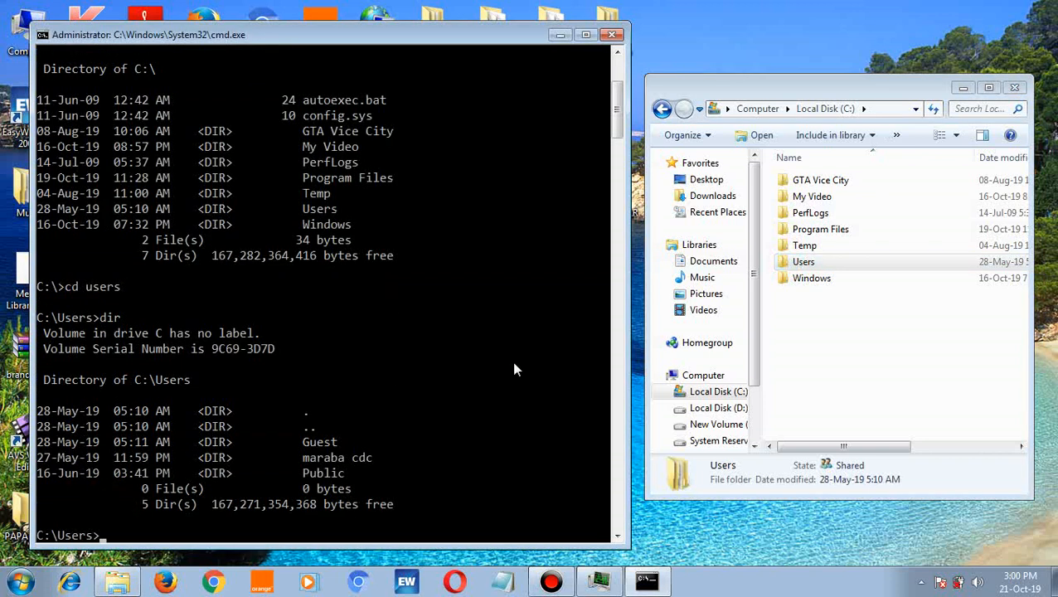
double_click(803, 262)
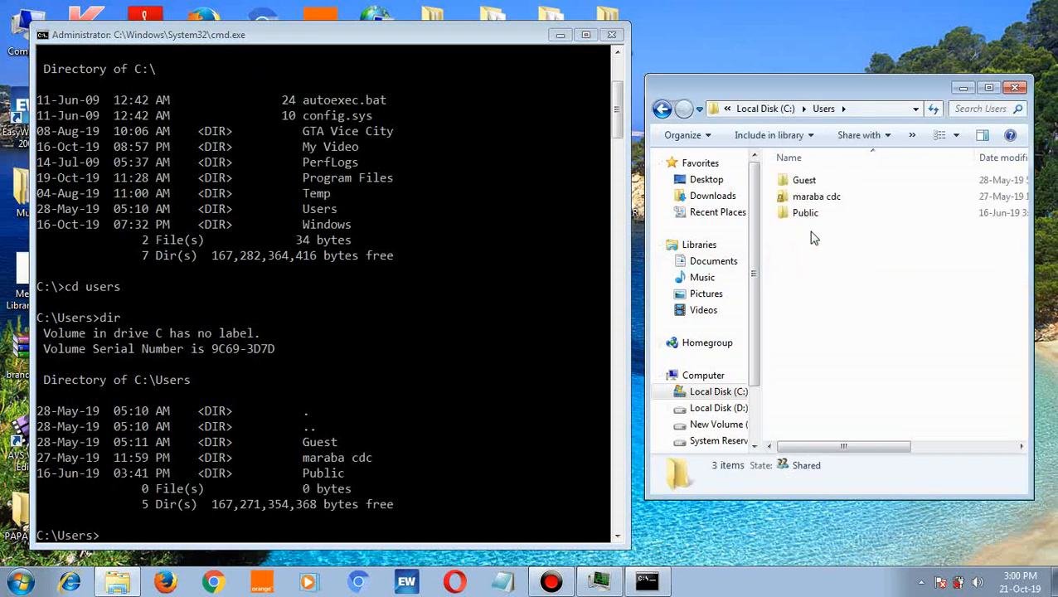
click(816, 196)
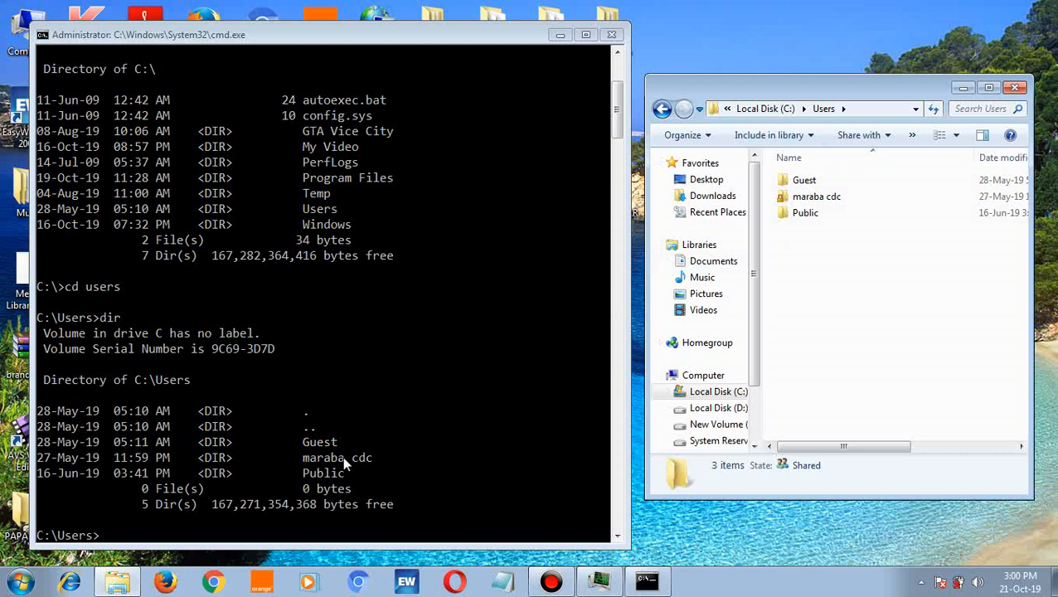
mouse_move(262, 510)
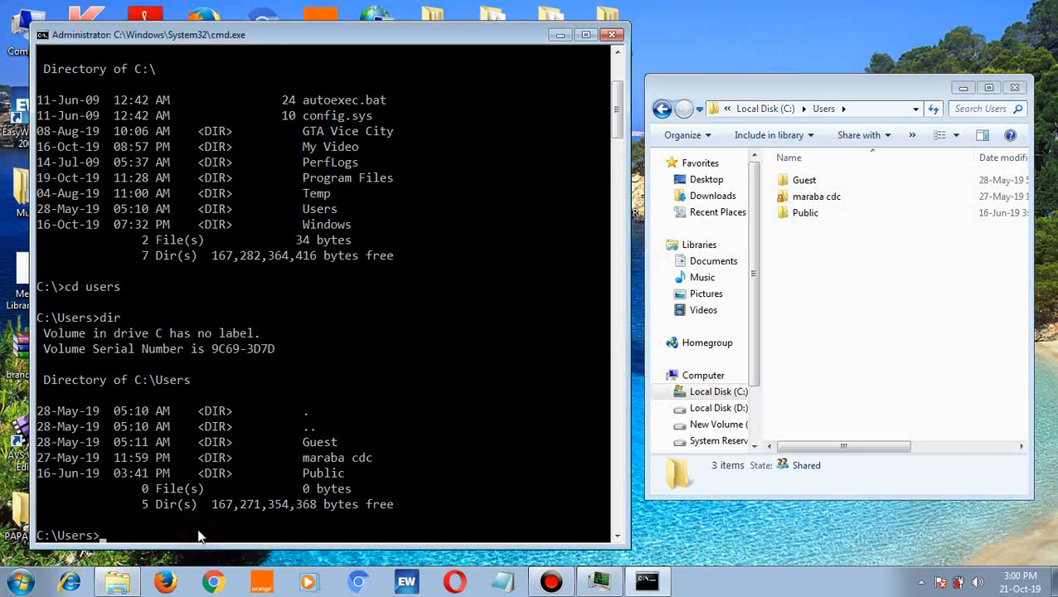
- Correct the line to 'cd maraba cdc', enter that folder and list it with dir
text(mar)
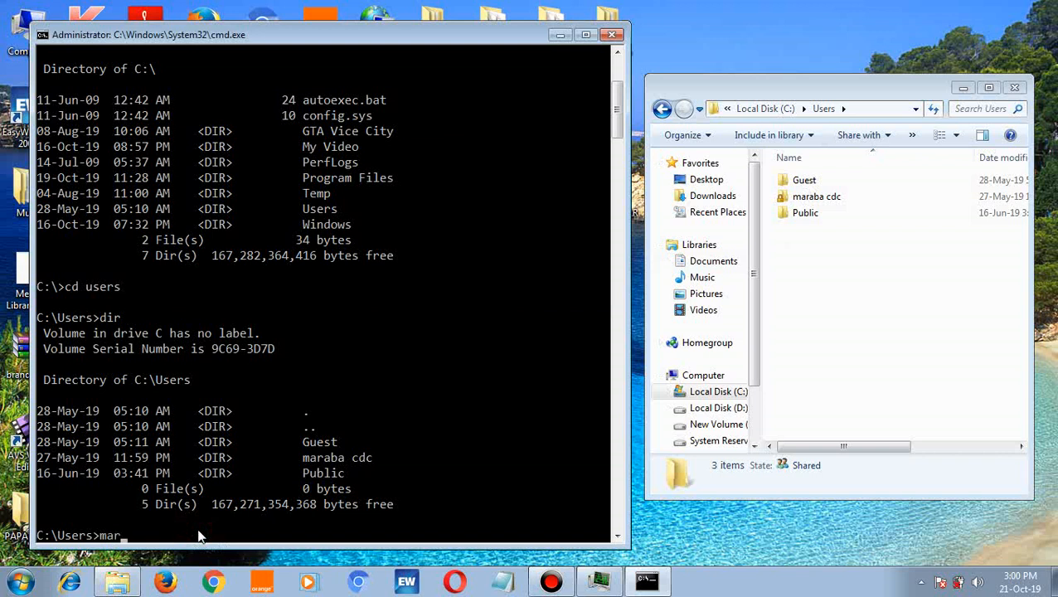
text(aba)
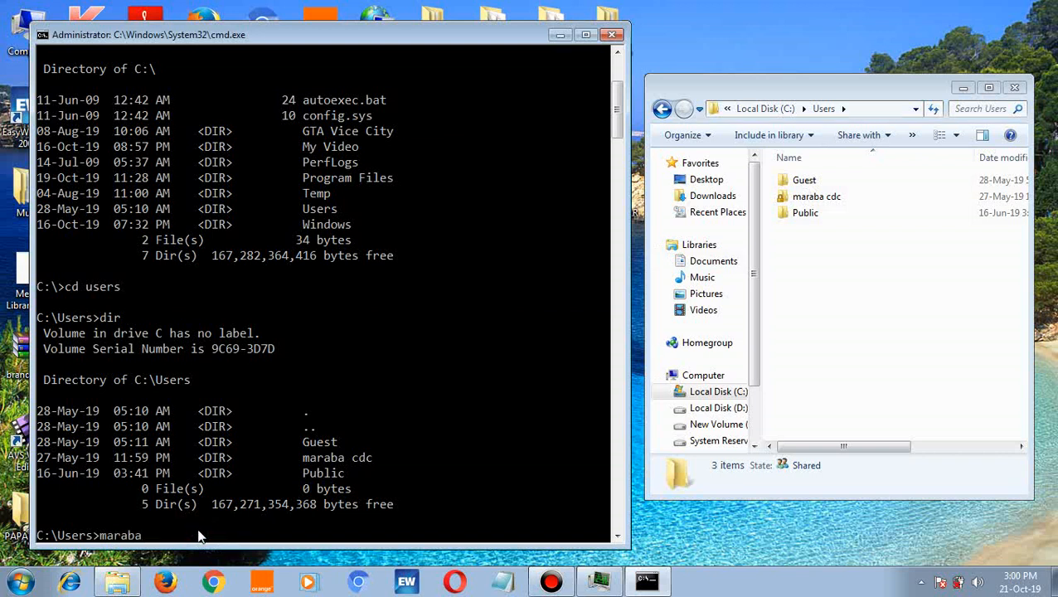
text(cdc)
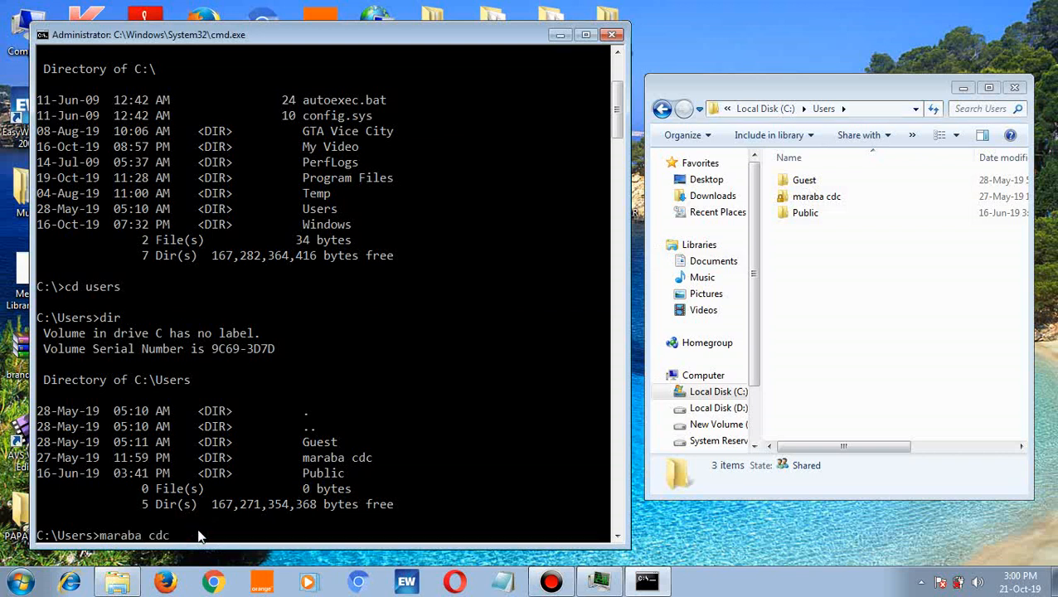
key(BackSpace)
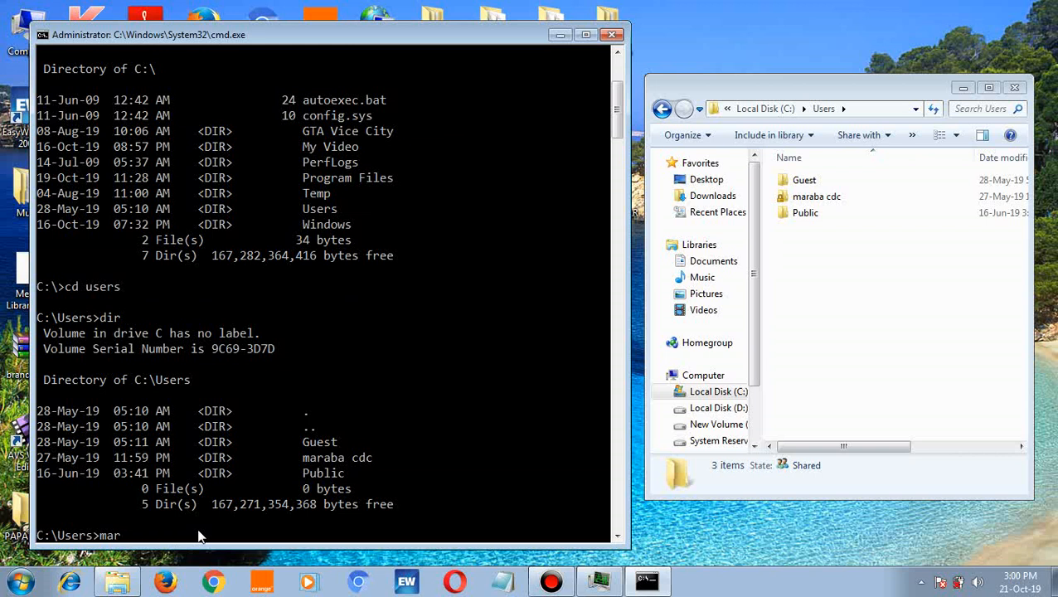
text(cd)
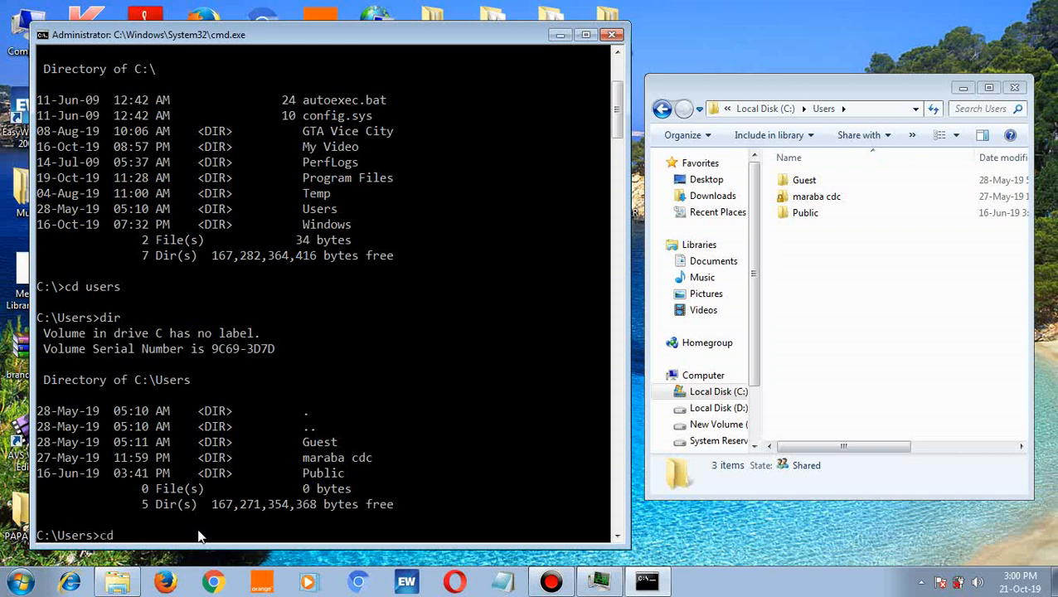
text(mar)
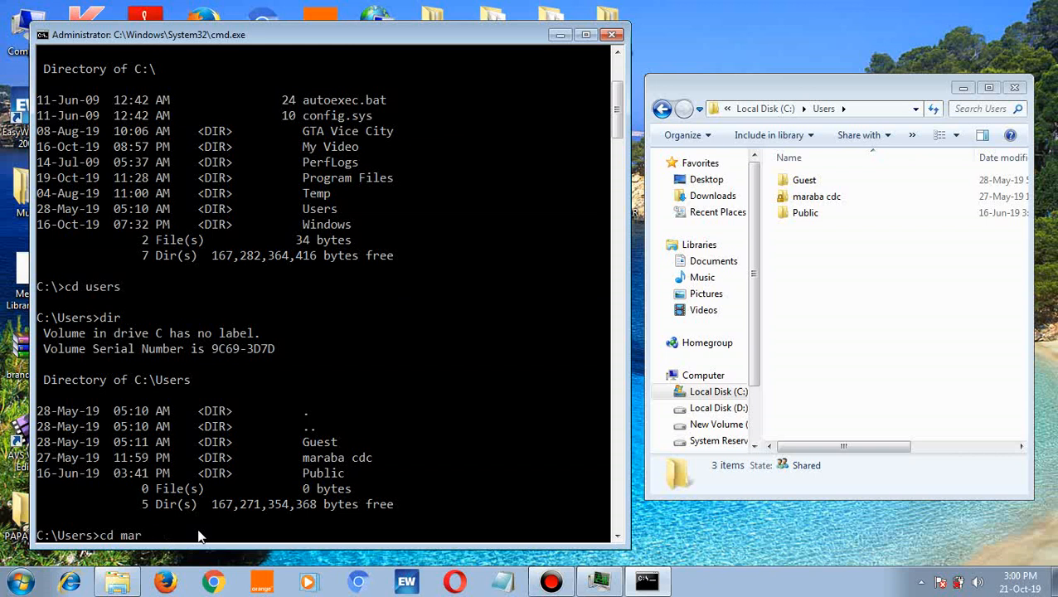
text(aba)
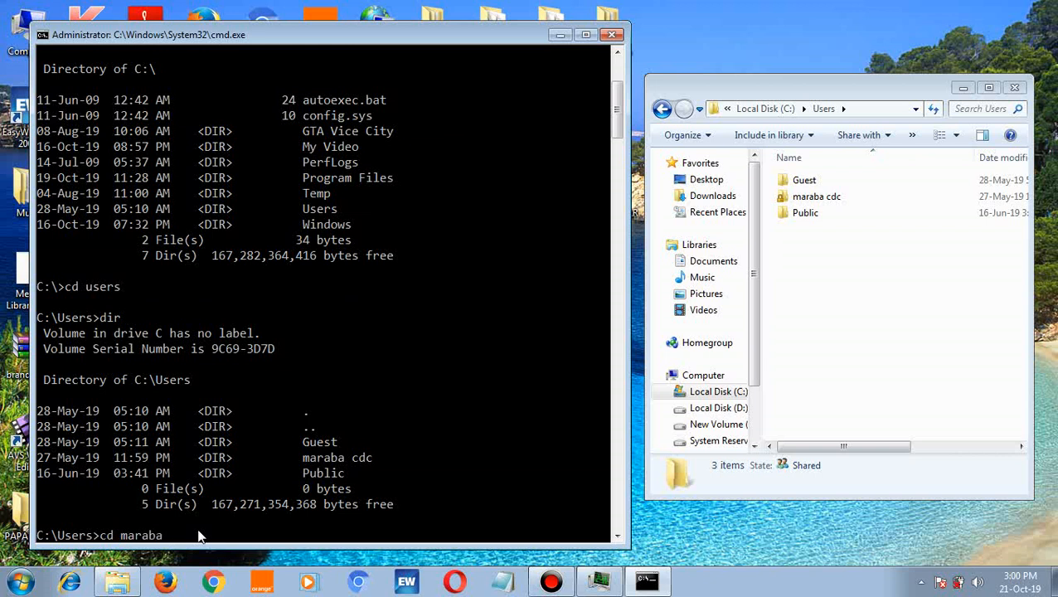
text(cdc)
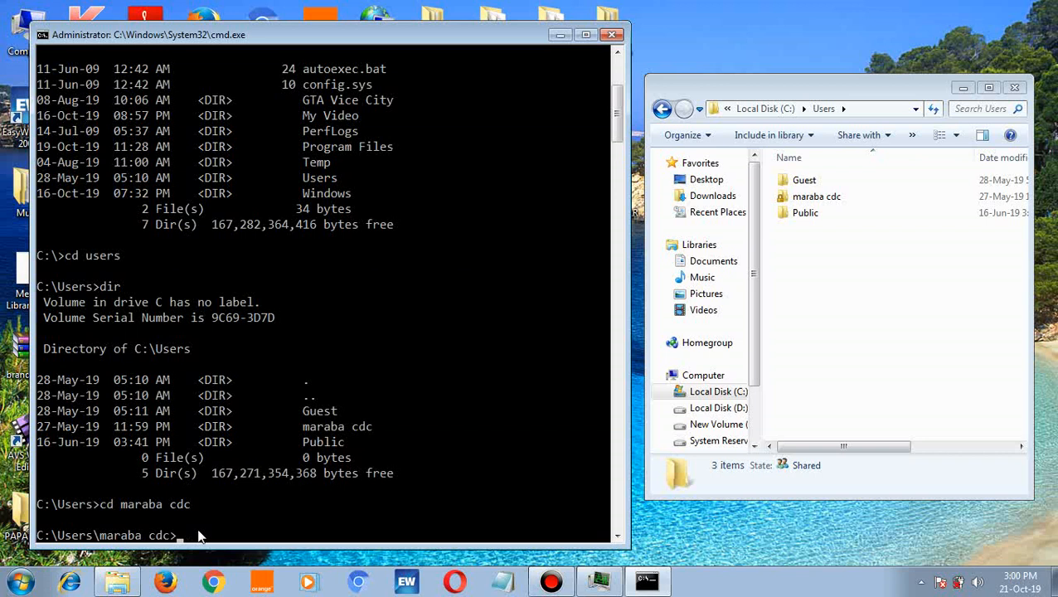
text(dir)
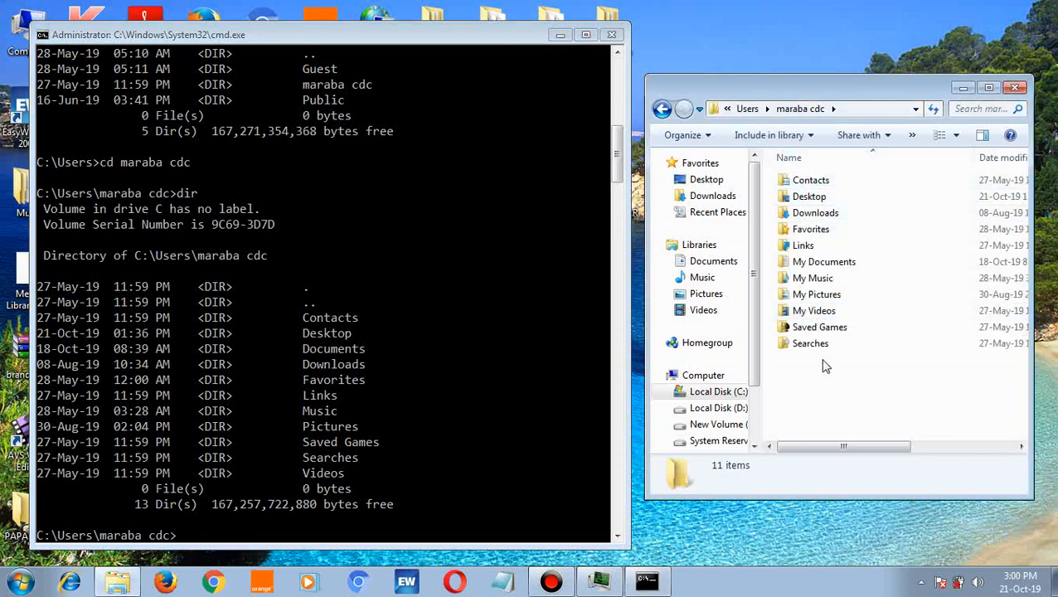
mouse_move(570, 499)
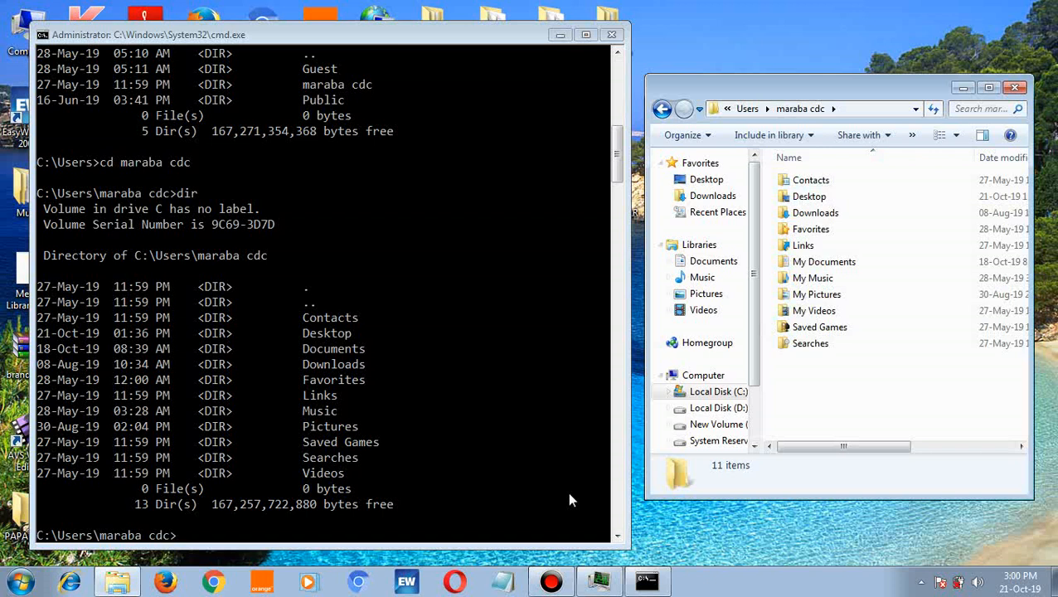
mouse_move(219, 530)
text(cd des)
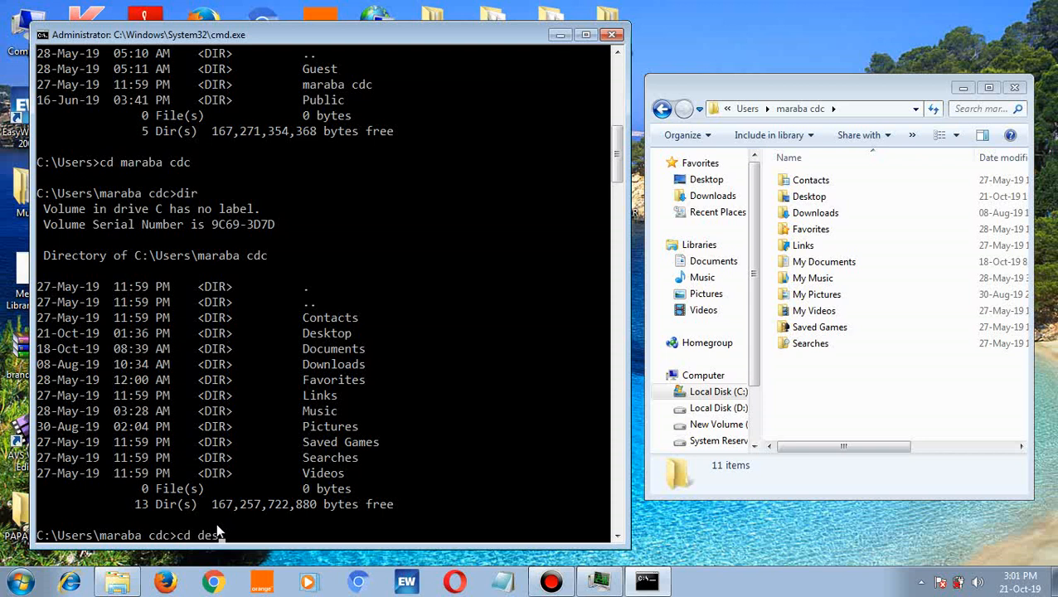
- Enter the Desktop folder with cd, list it with dir, and open Desktop in Explorer
text(top)
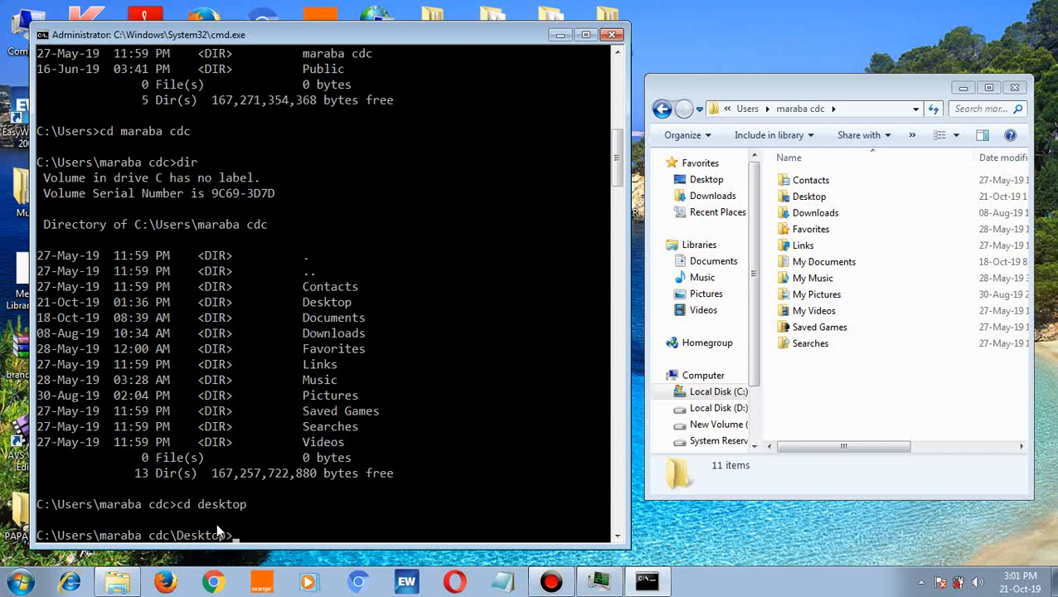
text(dir)
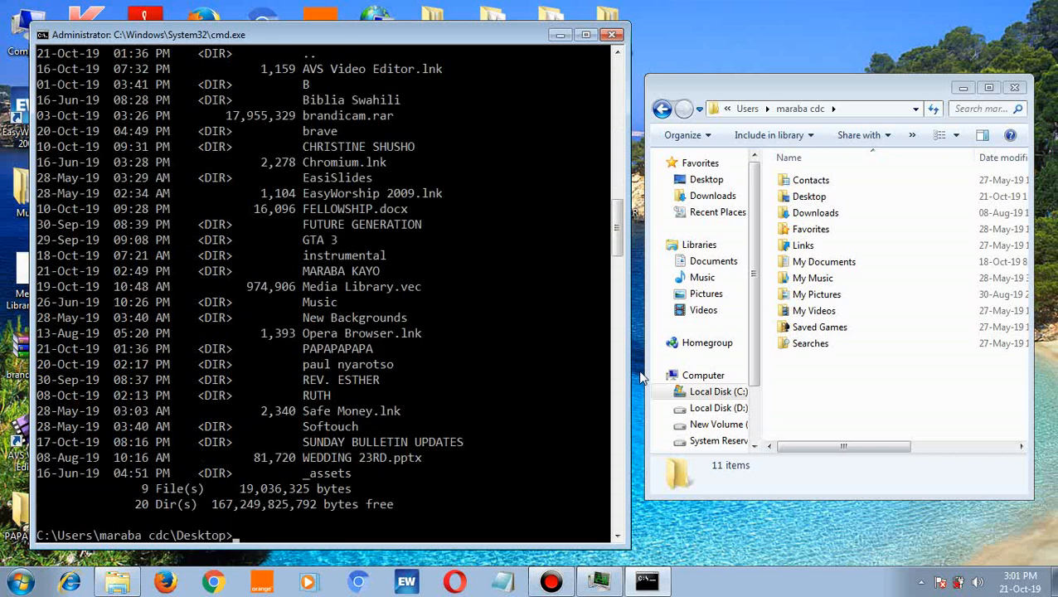
mouse_move(842, 195)
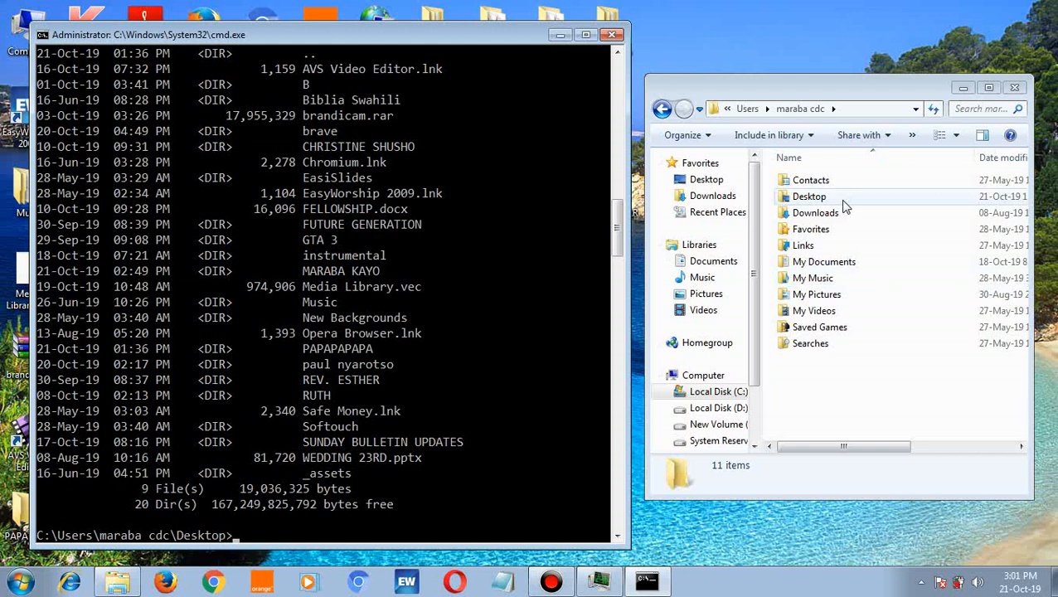
click(809, 195)
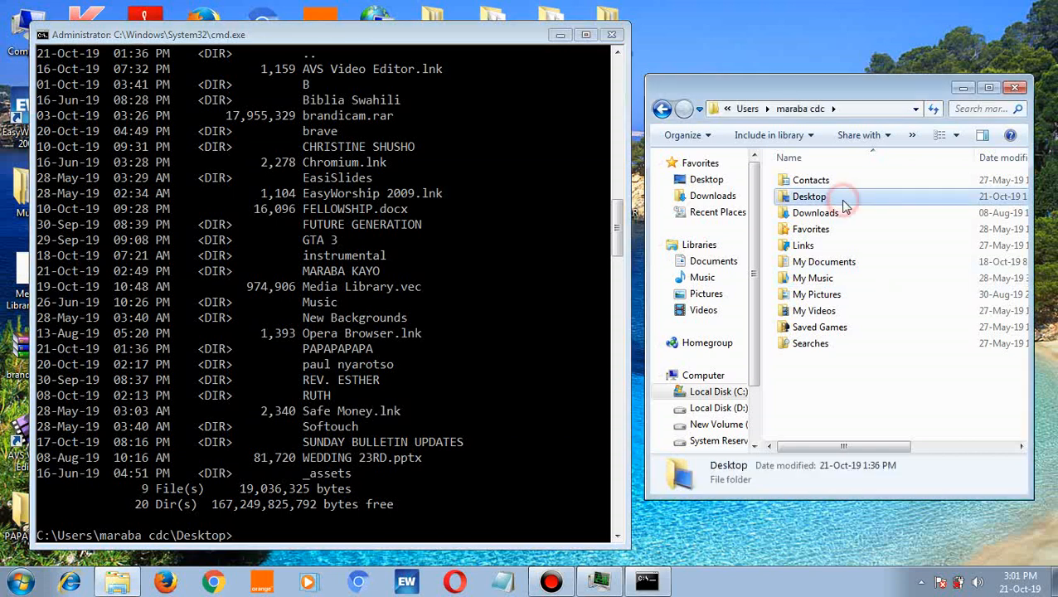
double_click(809, 196)
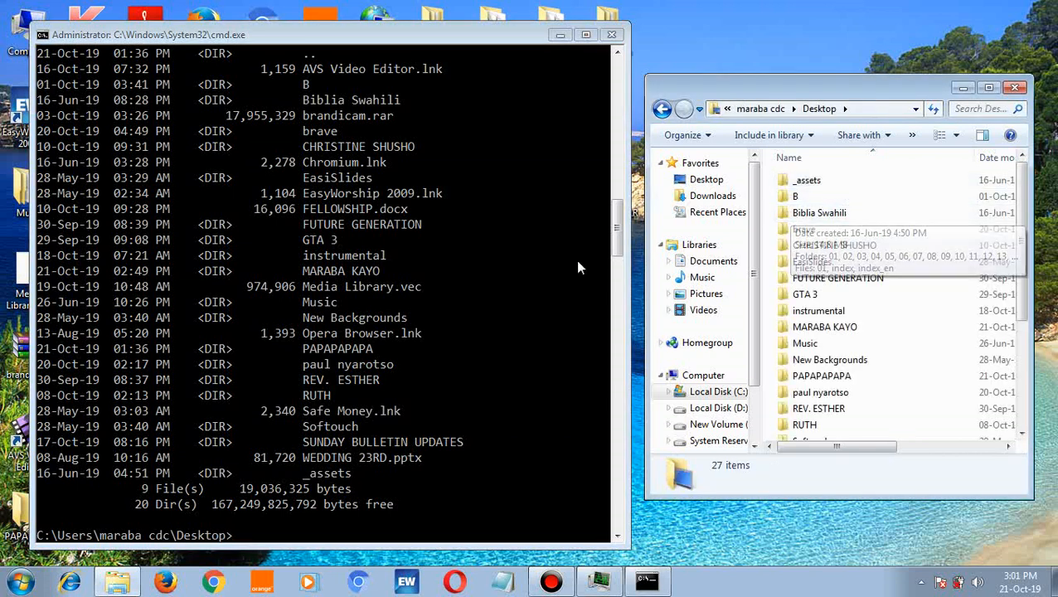
mouse_move(431, 359)
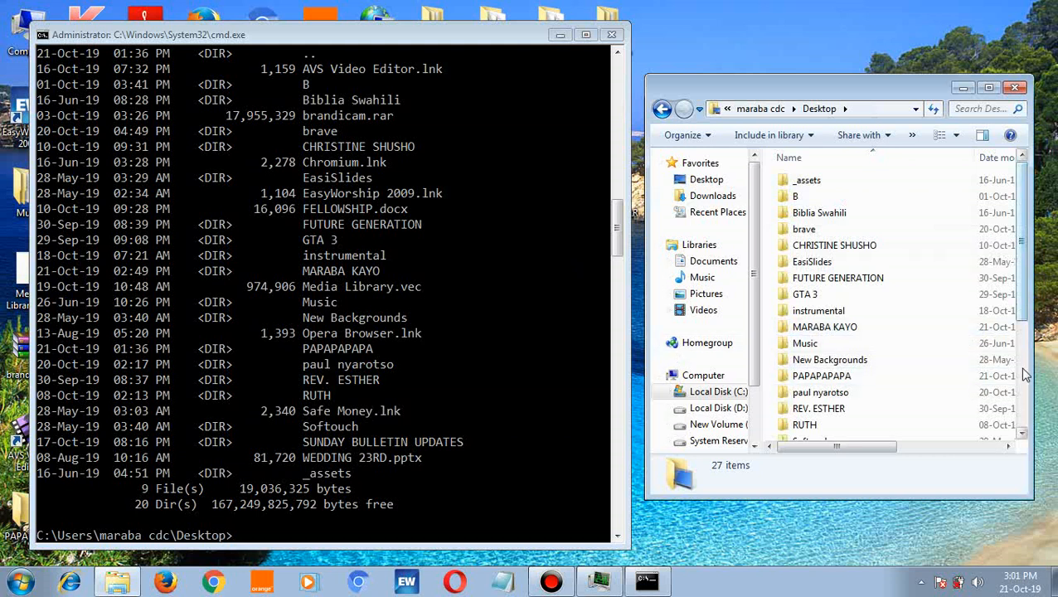
- Browse the Desktop listing in Explorer and open the RUTH folder
click(1021, 435)
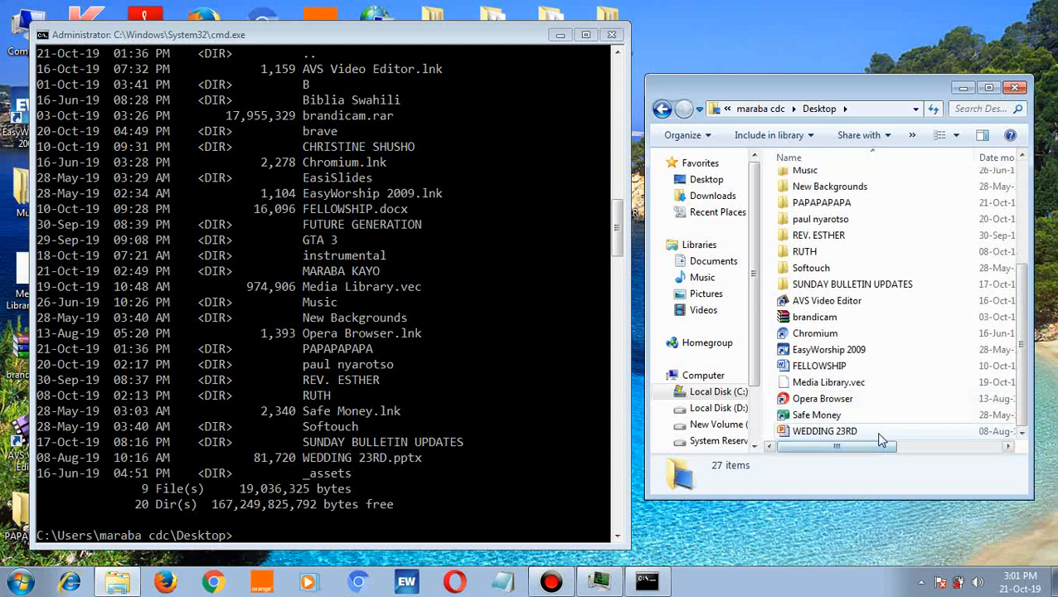
click(826, 432)
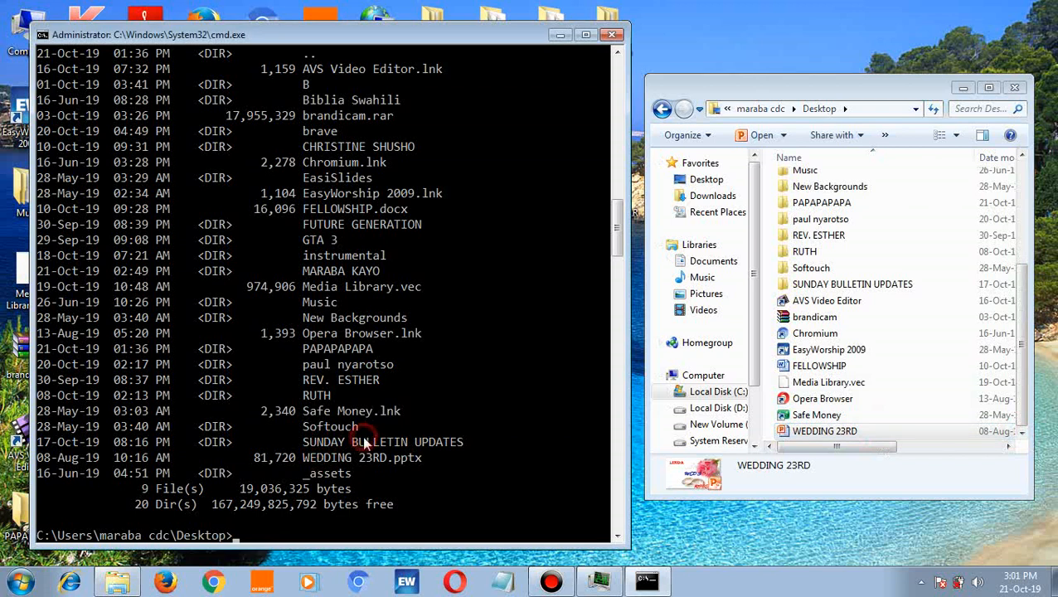
click(814, 317)
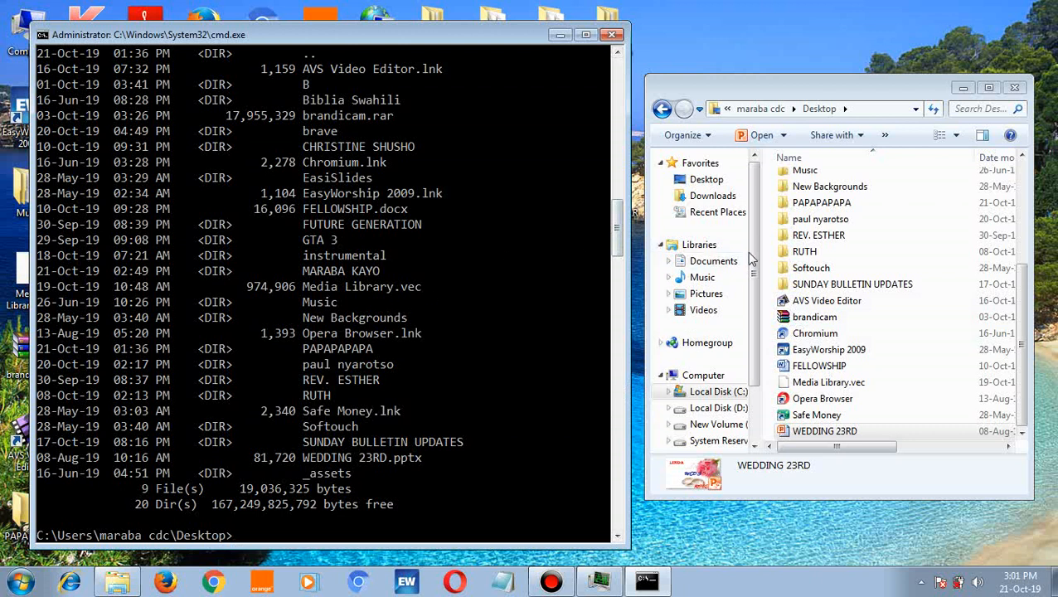
mouse_move(617, 245)
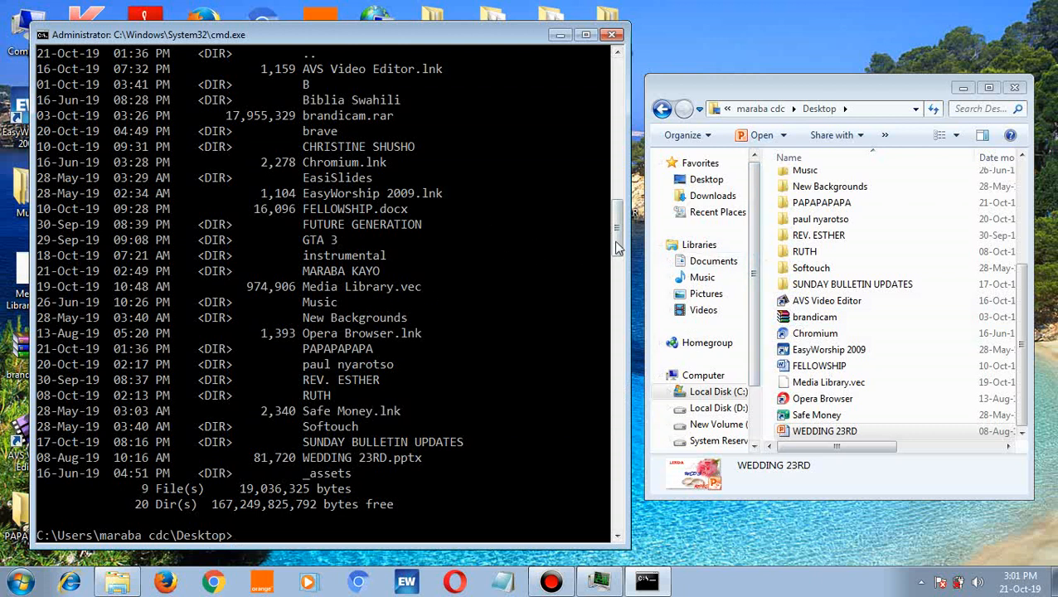
mouse_move(521, 233)
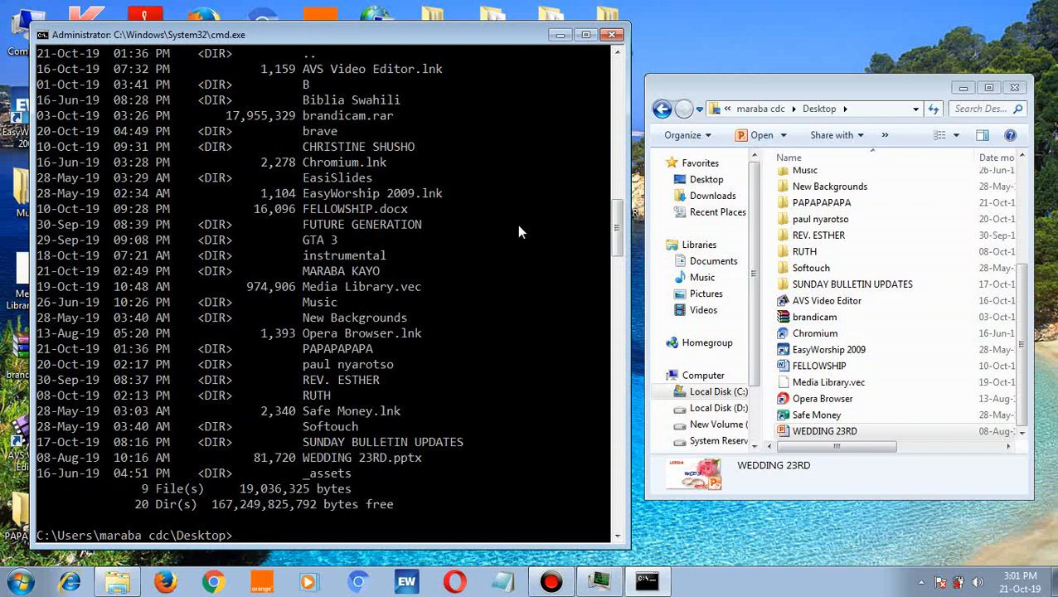
mouse_move(327, 504)
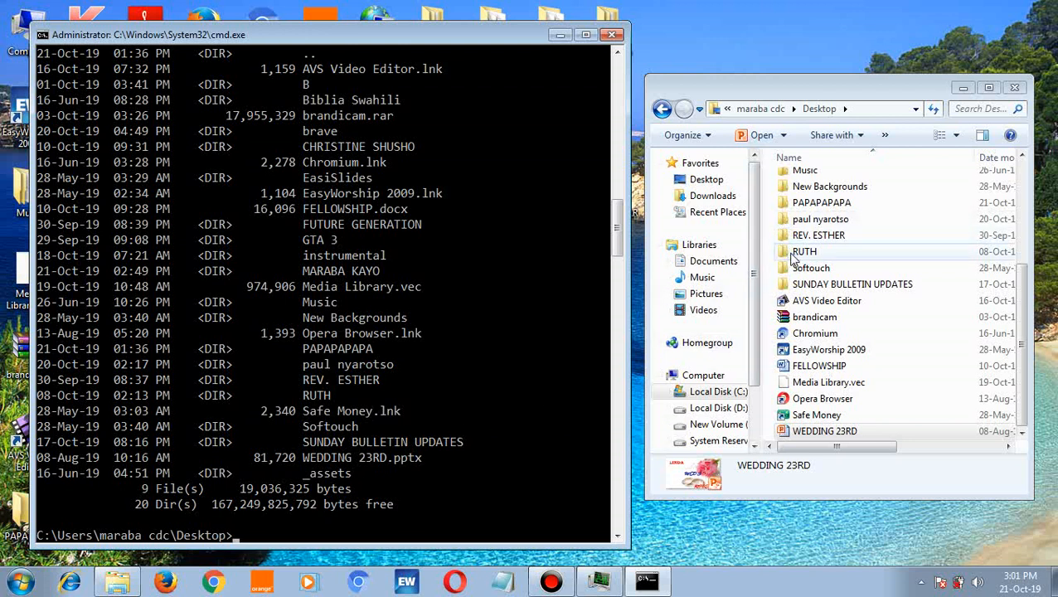
double_click(804, 252)
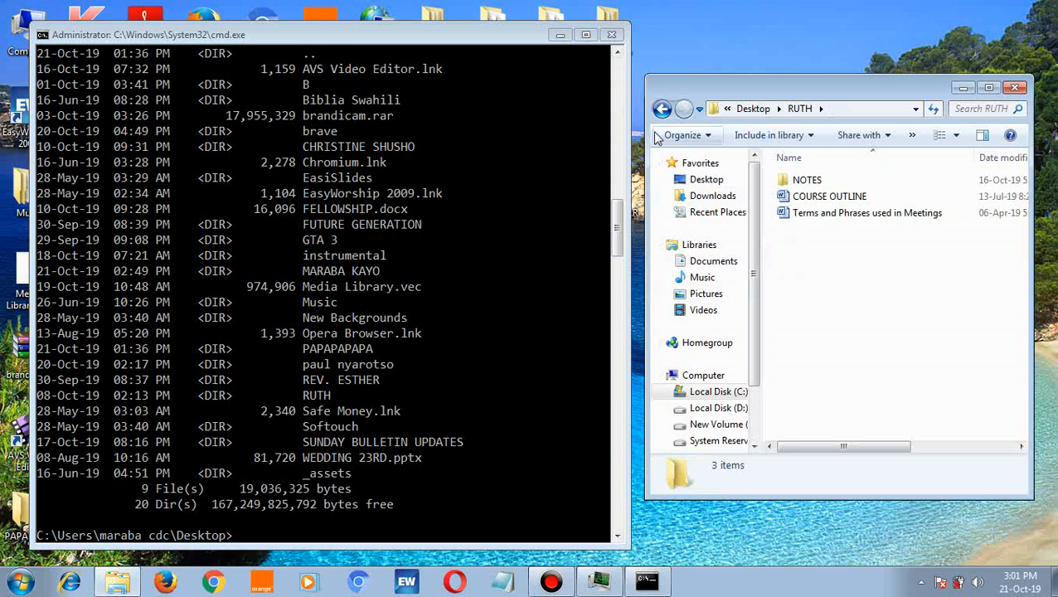
- Enter RUTH with cd ruth, list NOTES, COURSE OUTLINE and Terms and Phrases, mirrored in Explorer
click(661, 109)
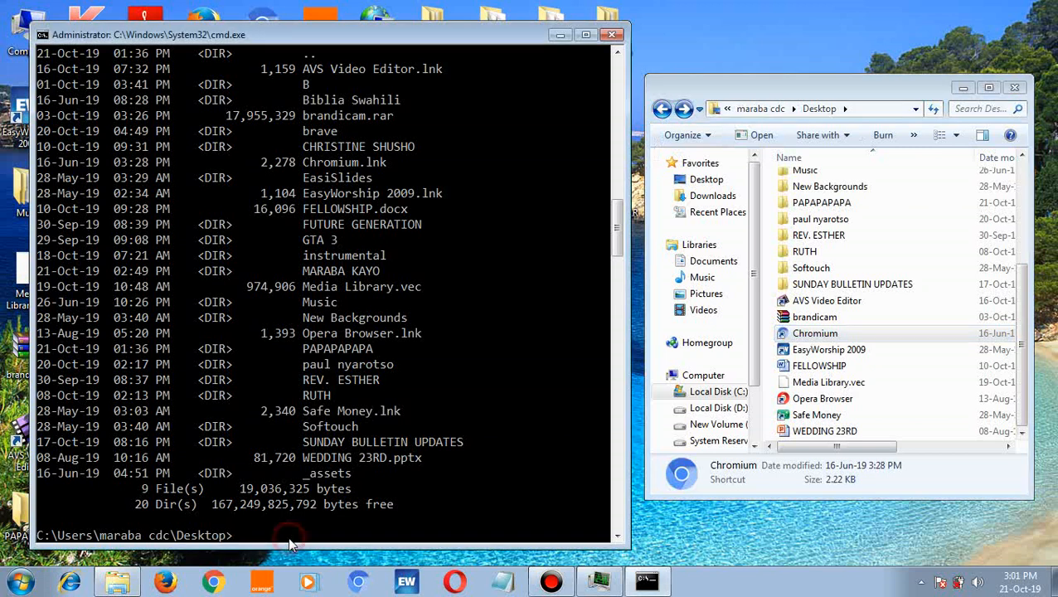
text(cd)
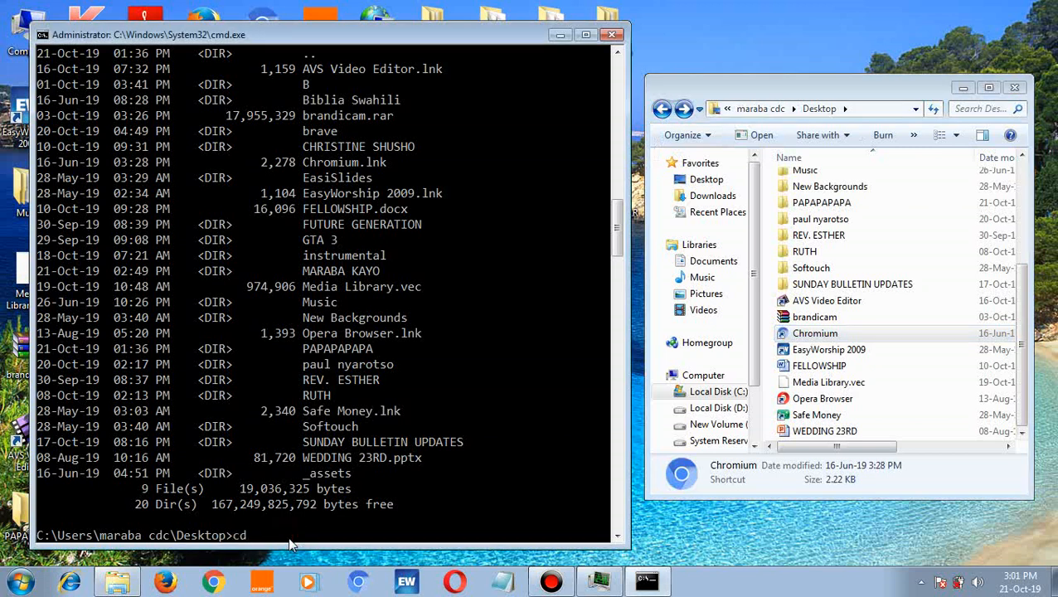
text(ruth)
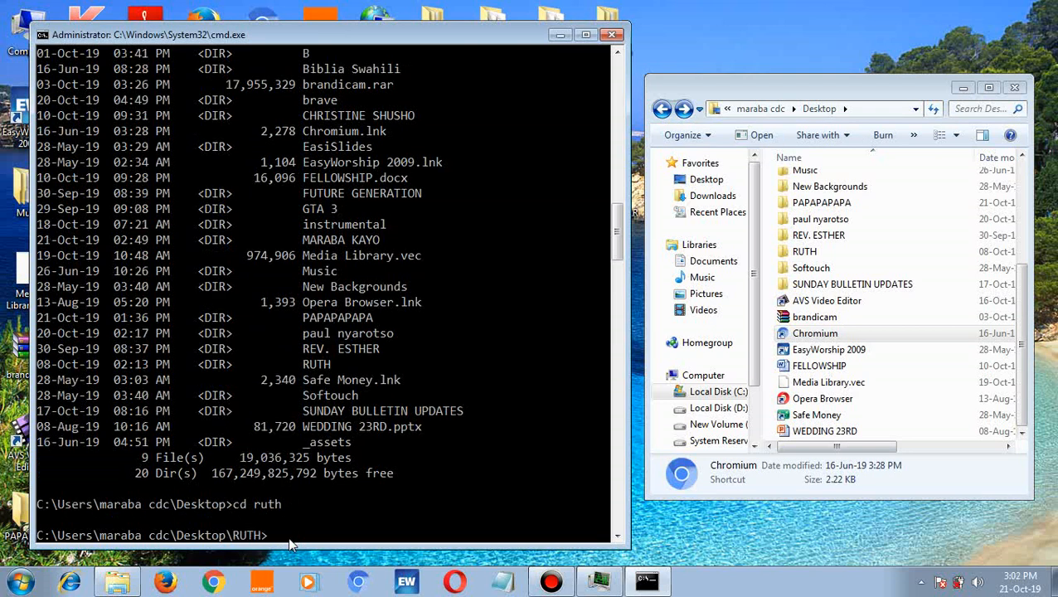
text(dir)
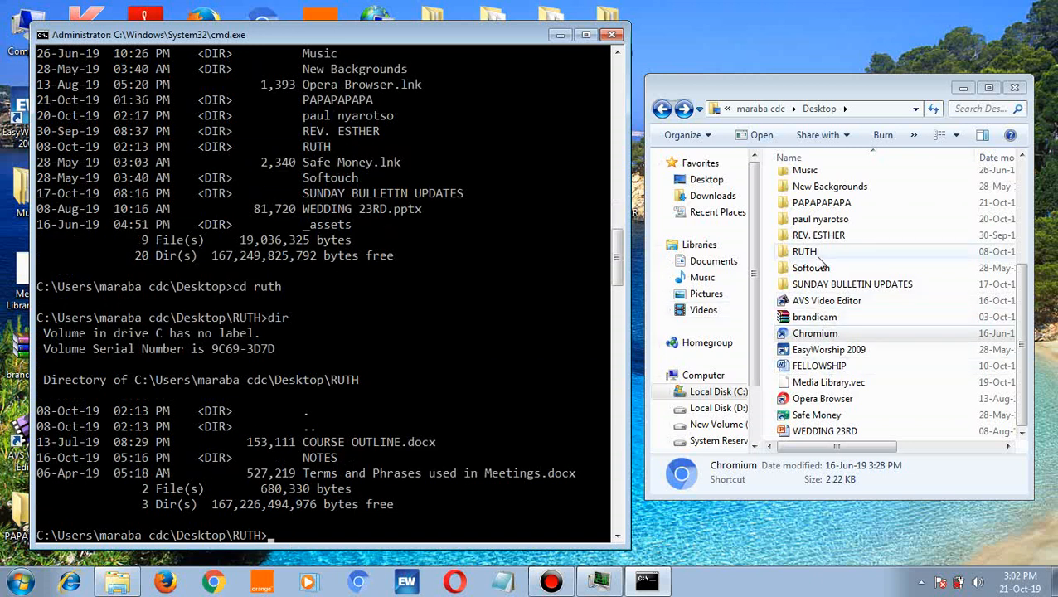
double_click(804, 252)
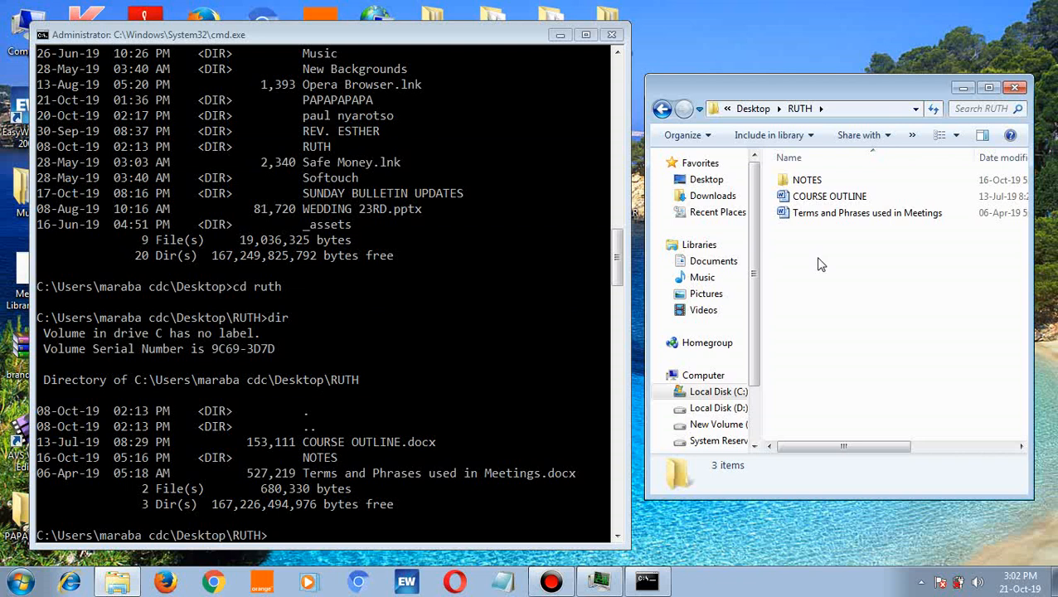
mouse_move(846, 217)
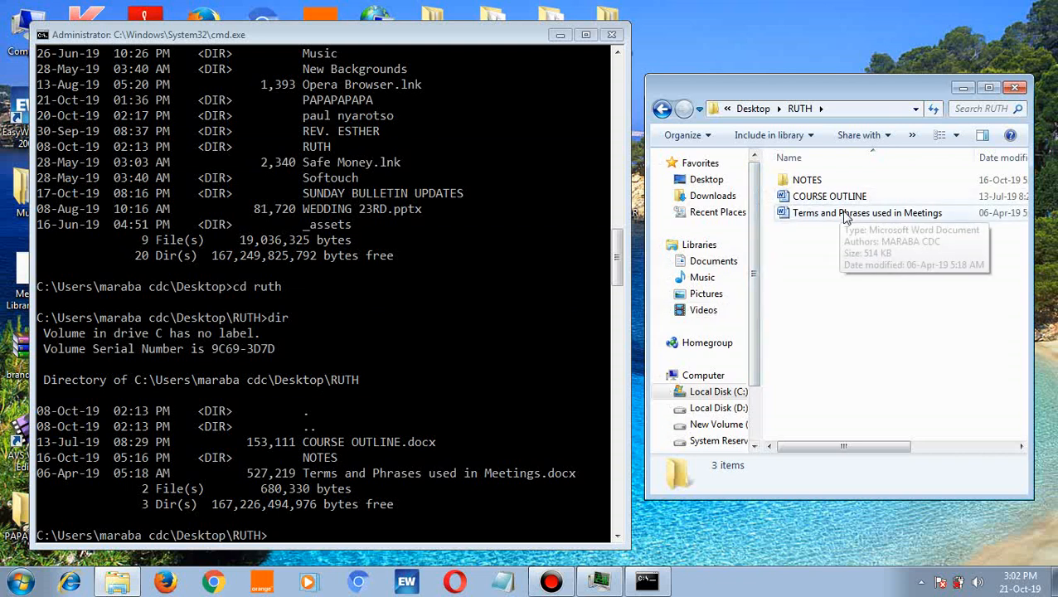
mouse_move(846, 214)
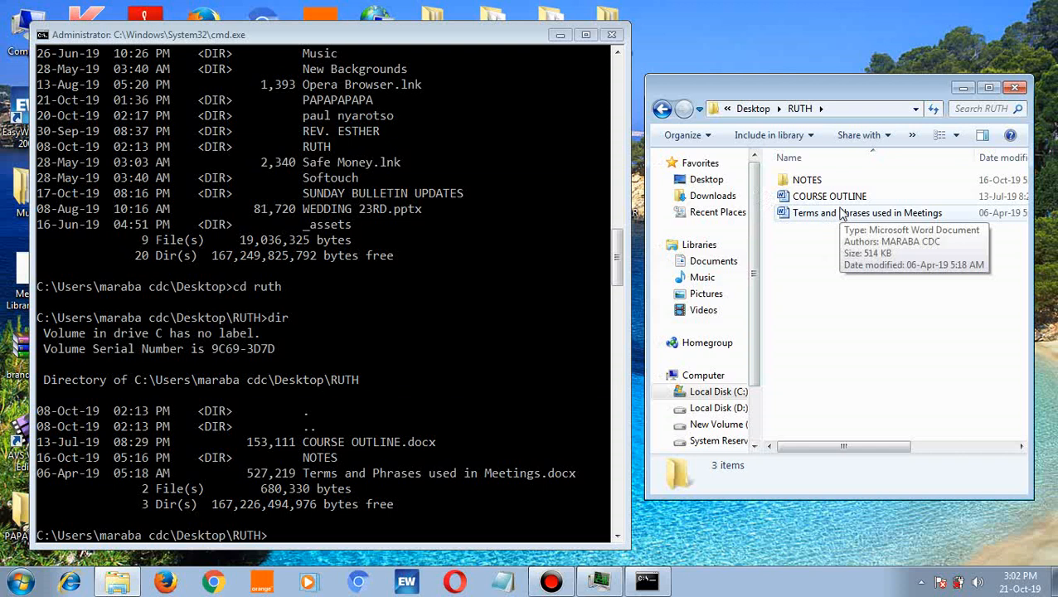
mouse_move(843, 180)
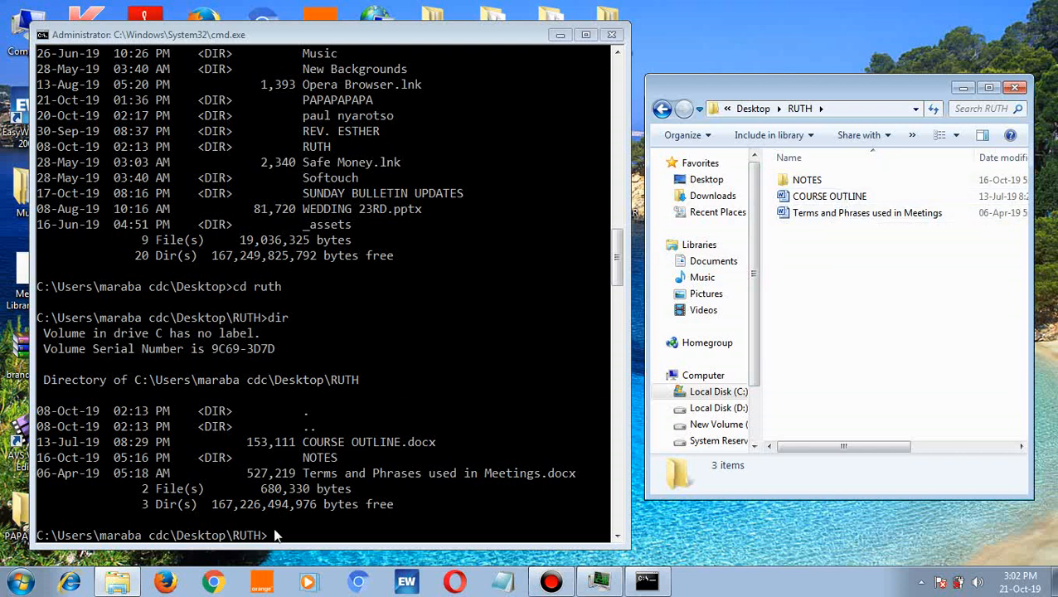
- Enter NOTES with cd, list its 13 files and module II folder, and open NOTES in Explorer
text(c)
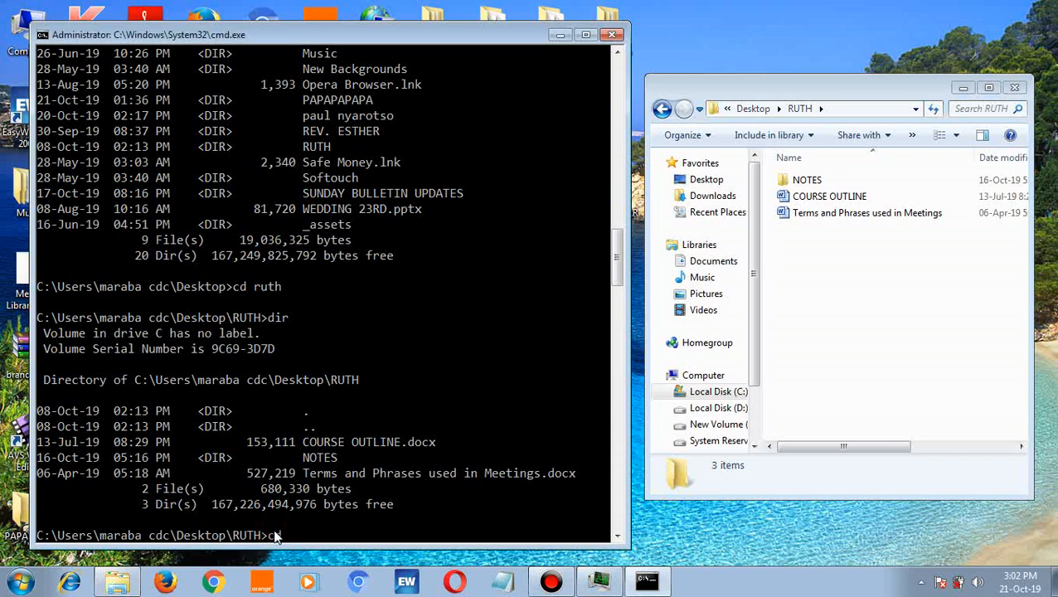
text(..)
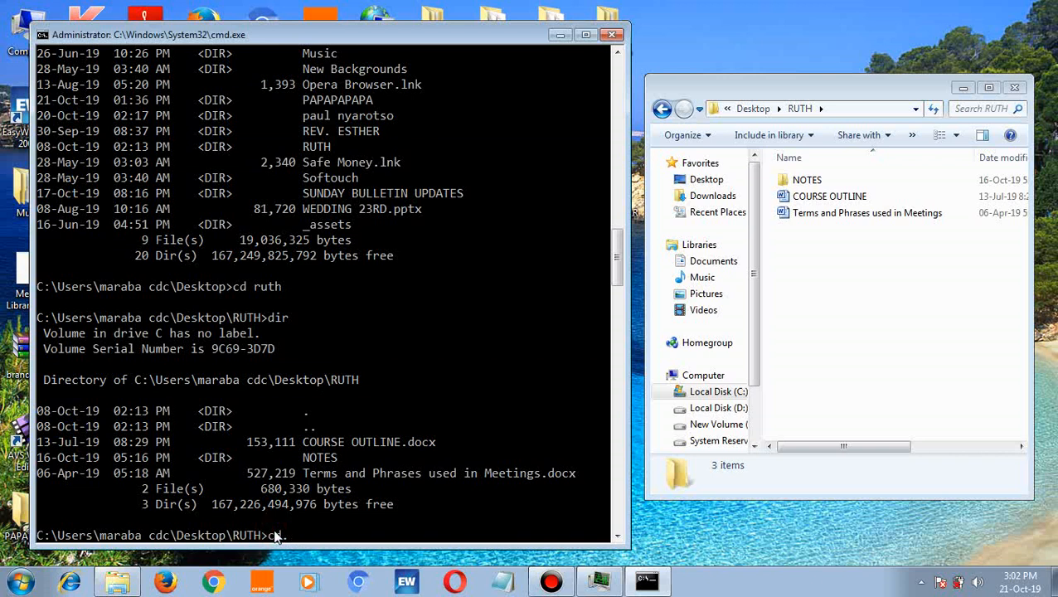
text(n)
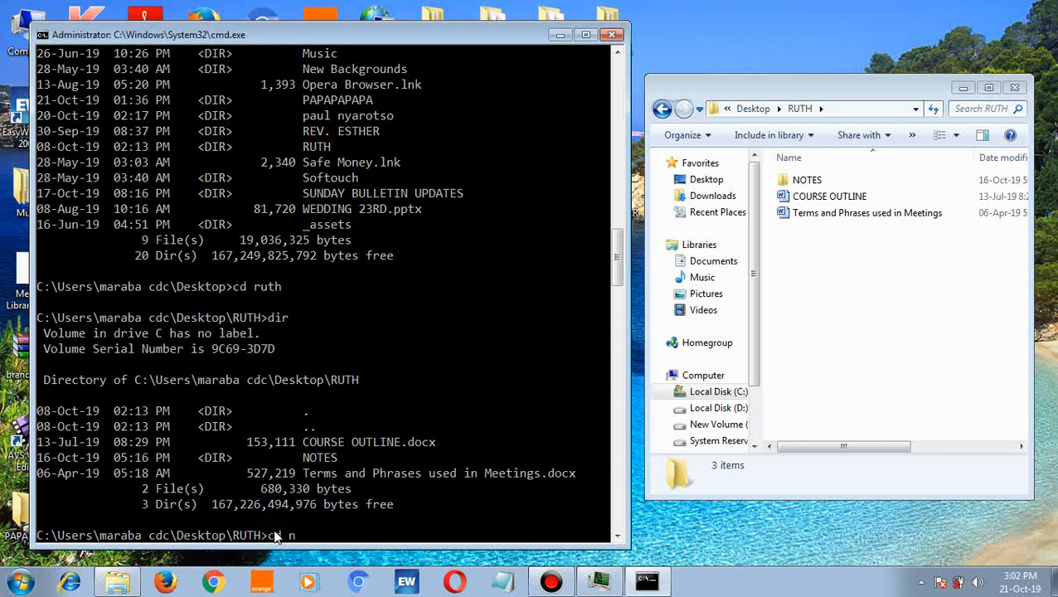
text(otes)
text(d)
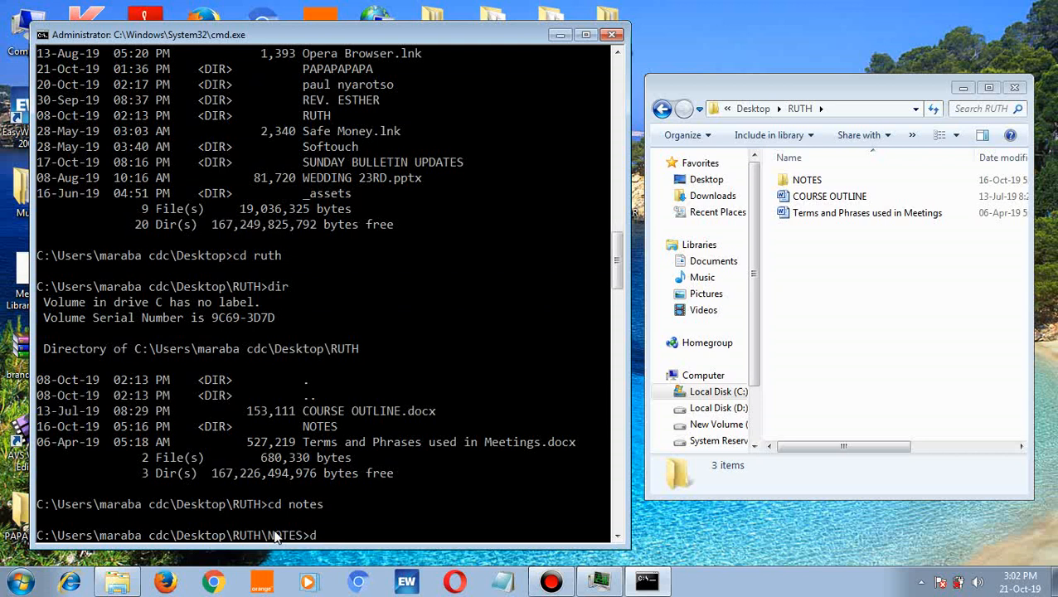
text(ir)
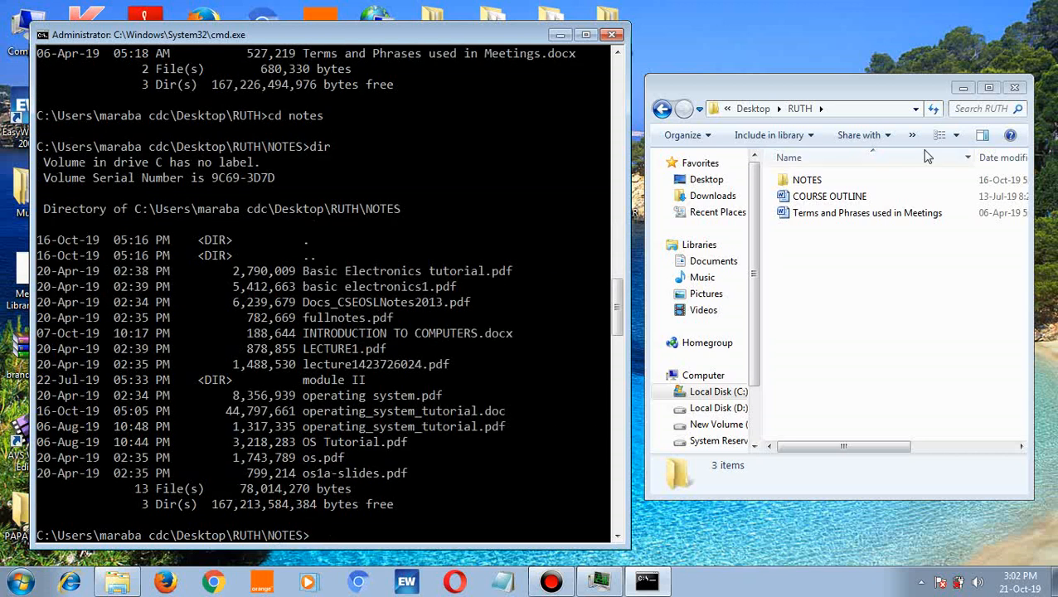
double_click(806, 179)
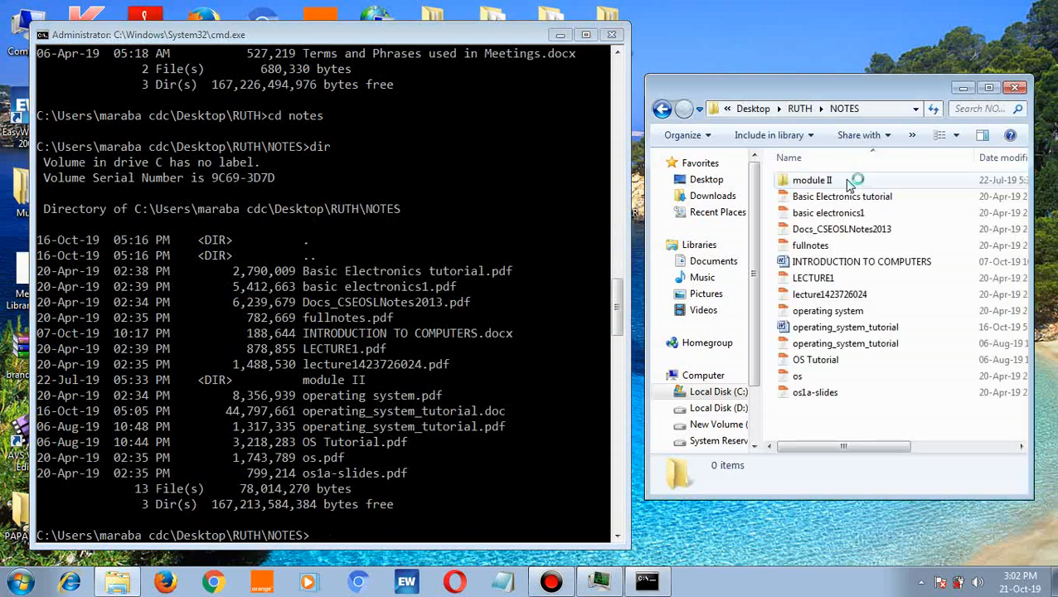
click(813, 179)
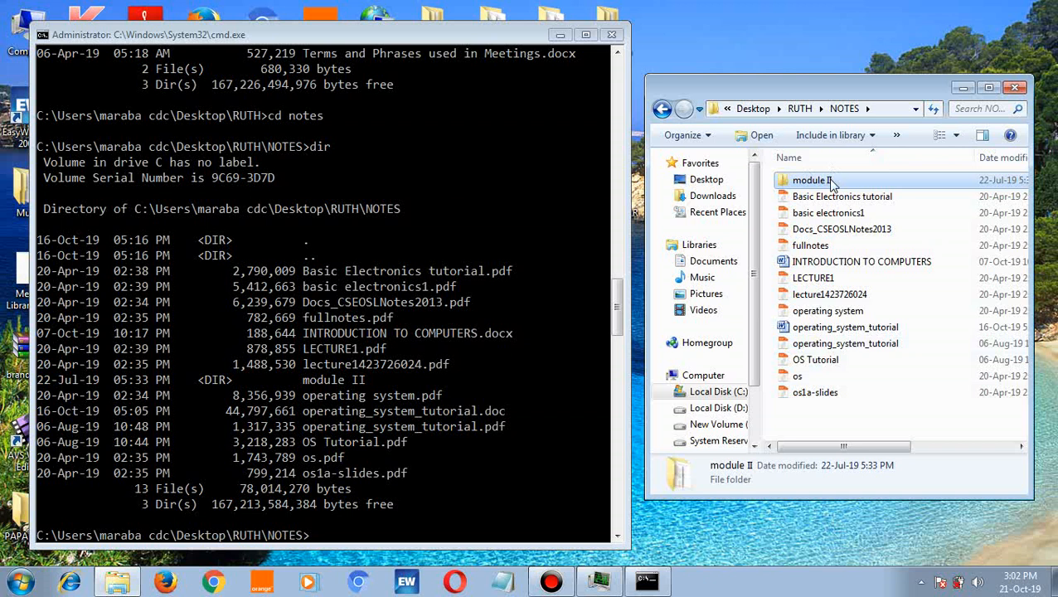
mouse_move(812, 179)
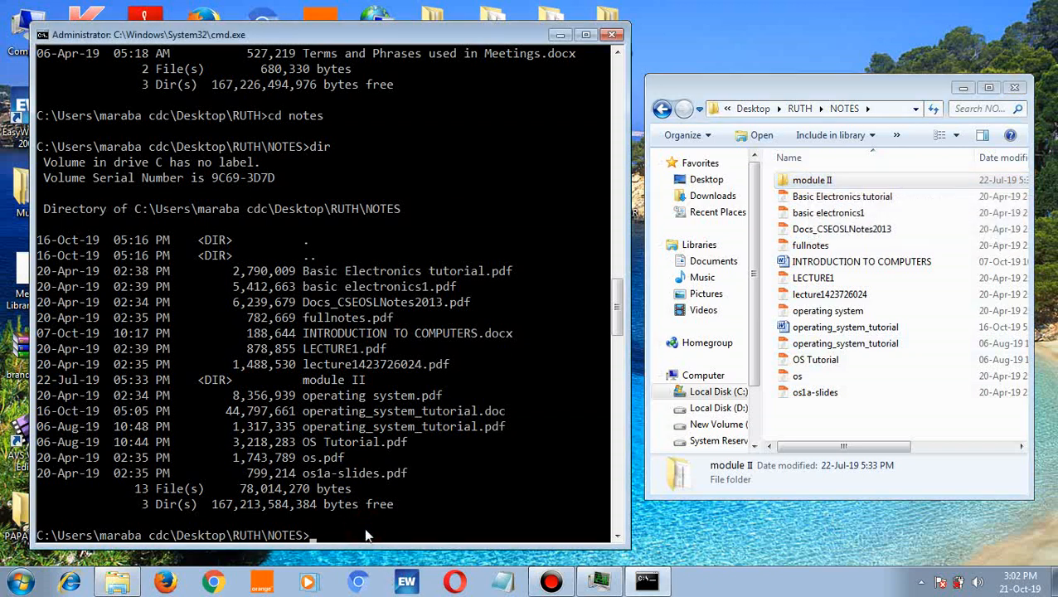
- Enter module II with cd, list its my sql folder and PDFs, and open it in Explorer
text(cd)
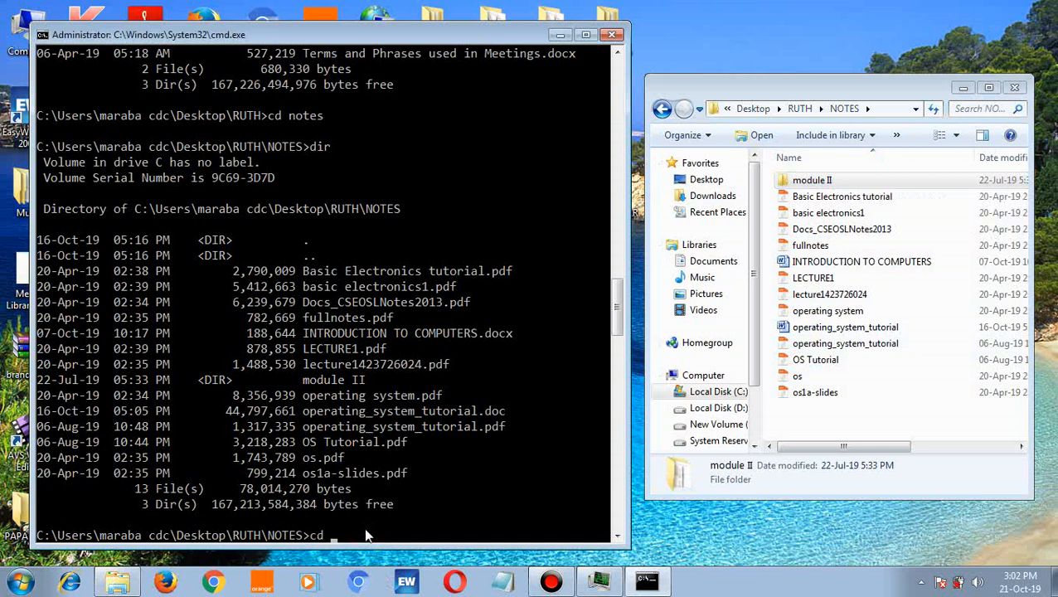
text(modu)
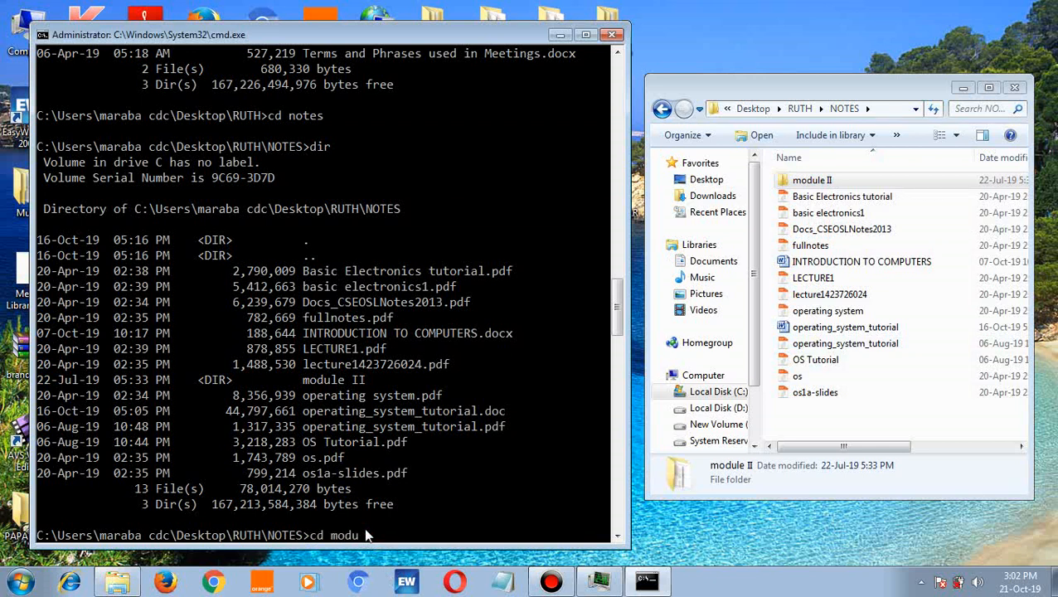
text(le II)
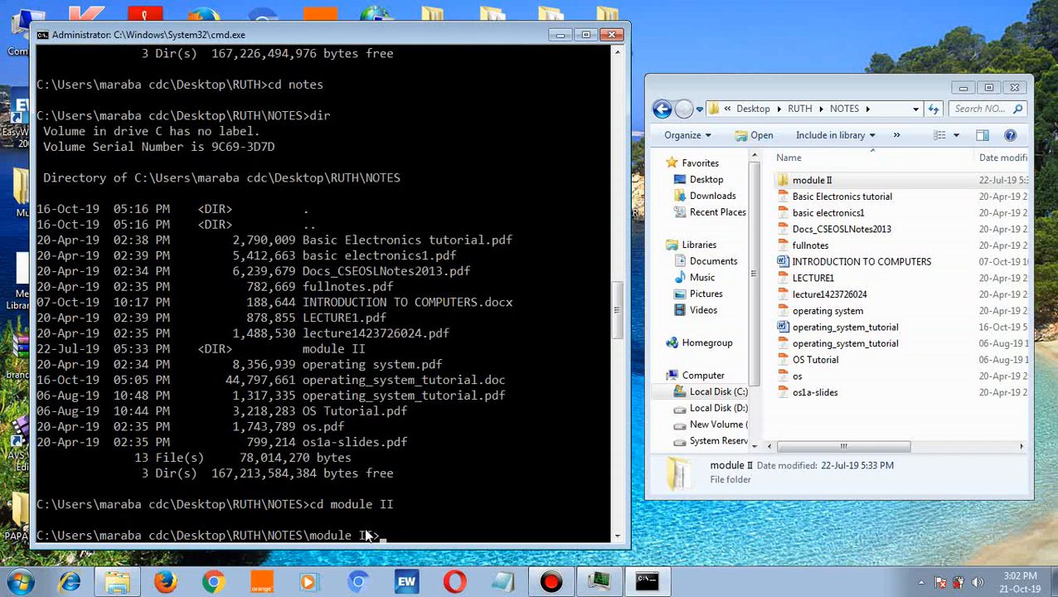
text(dir)
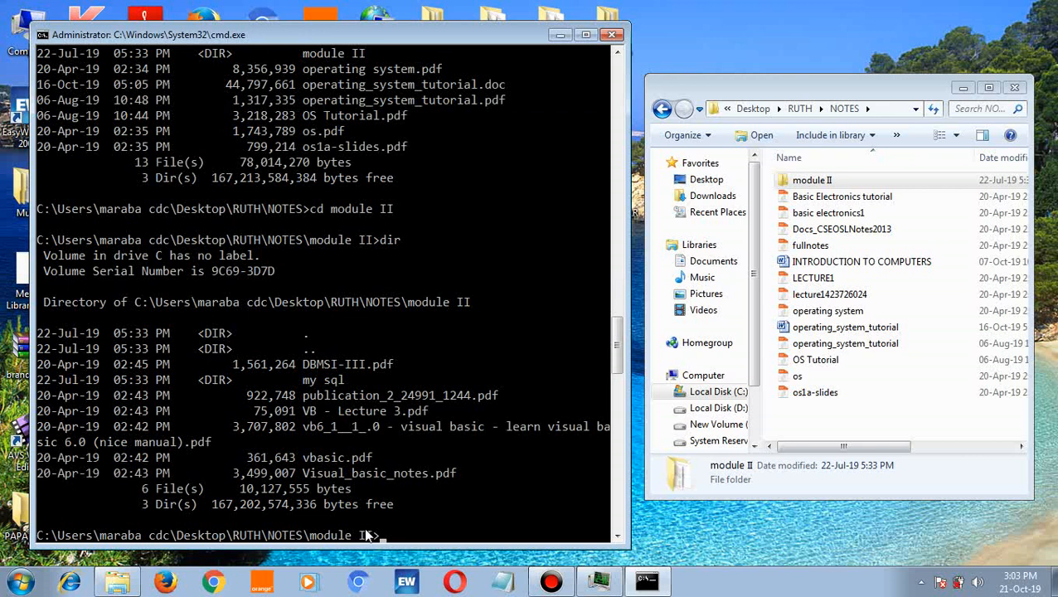
mouse_move(925, 69)
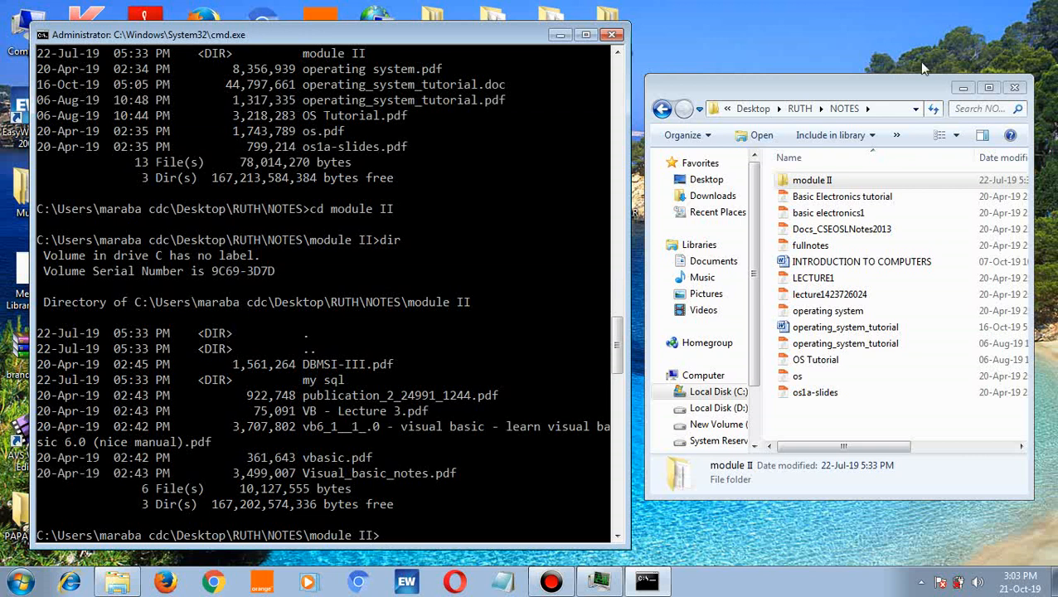
double_click(813, 179)
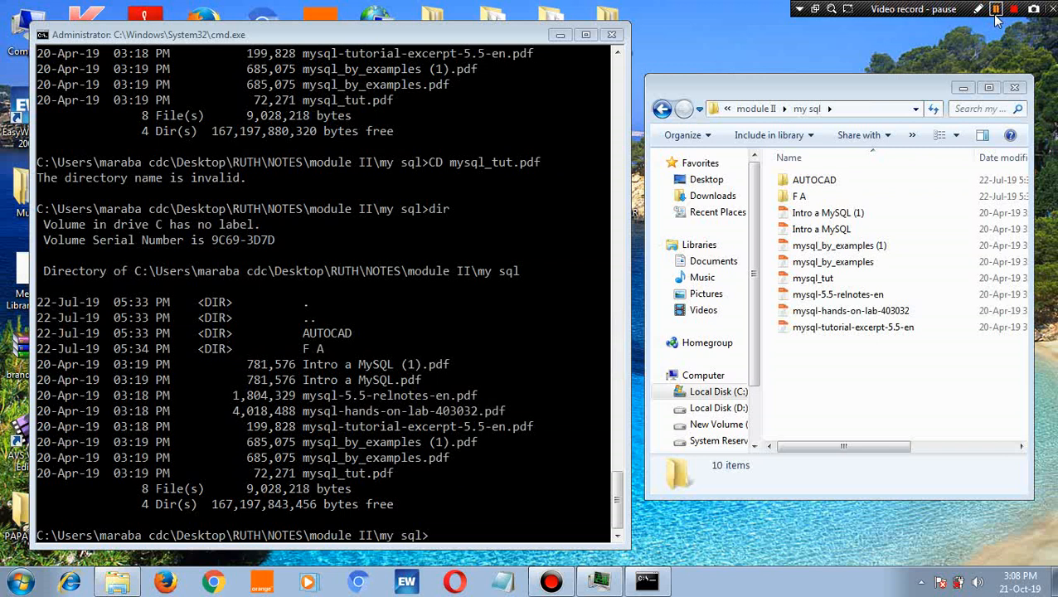
- Create a new folder named saw inside my sql using md saw
click(995, 10)
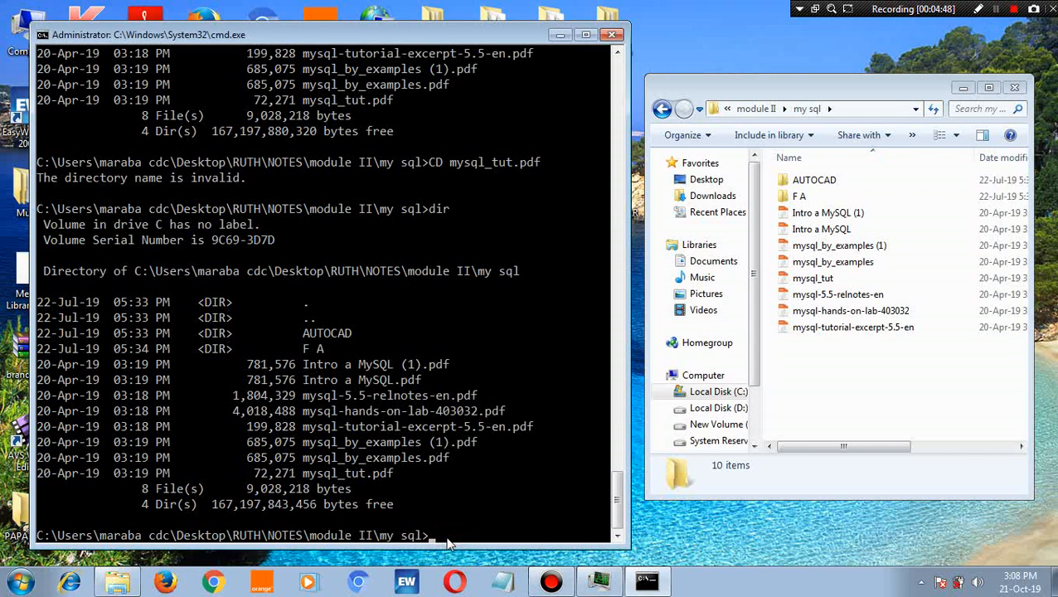
text(m)
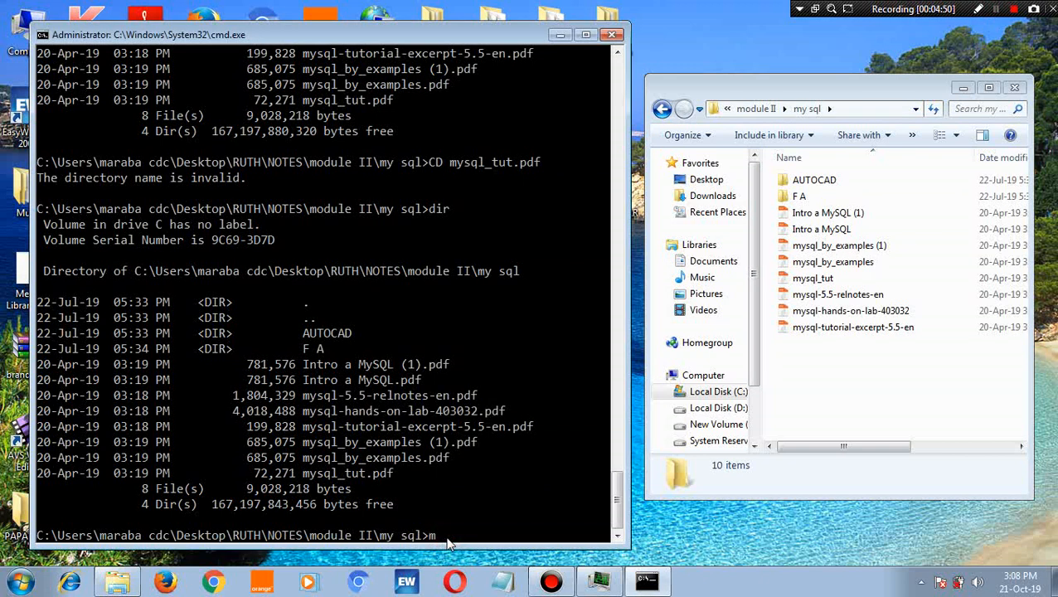
text(md)
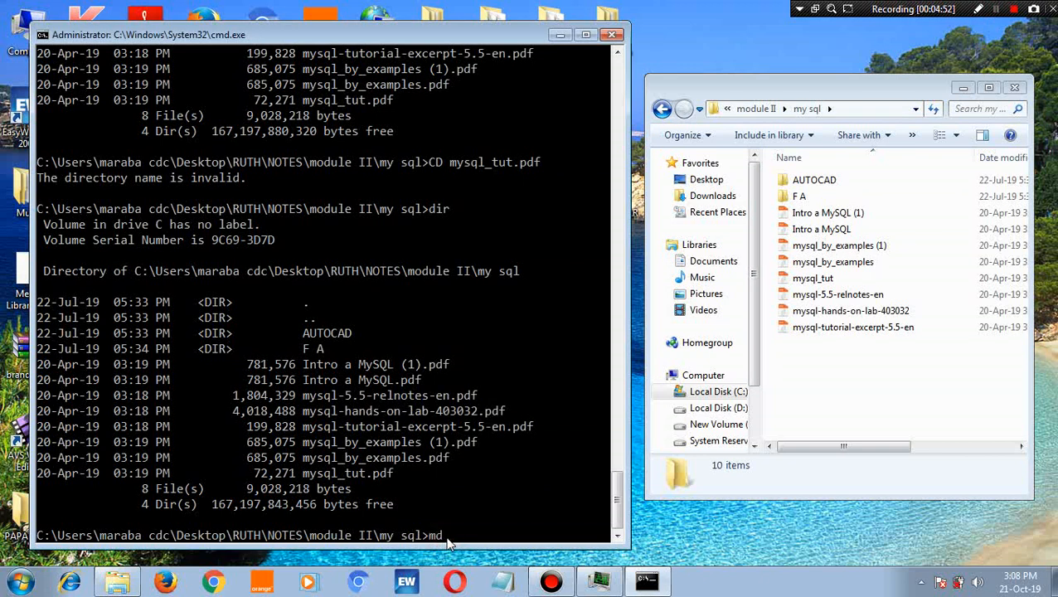
text(sa)
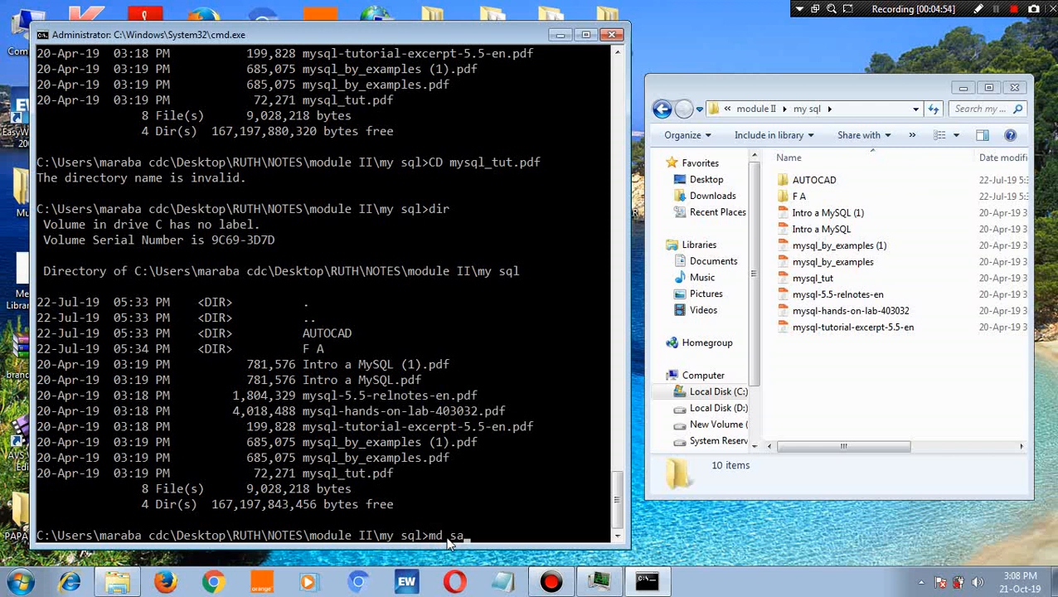
text(w)
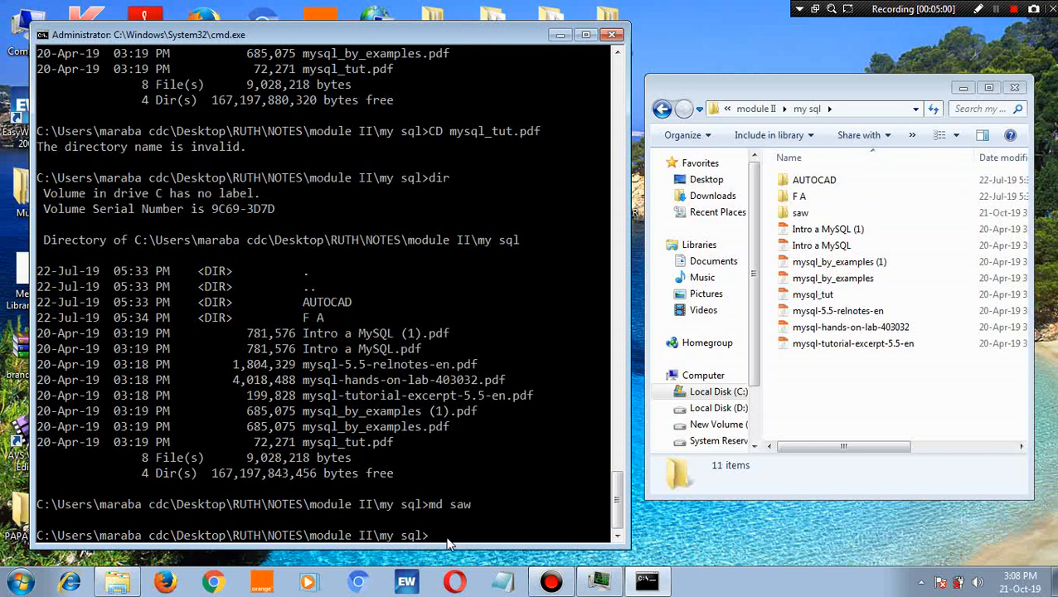
- Open the new saw folder in File Explorer to confirm it exists and is empty
click(800, 212)
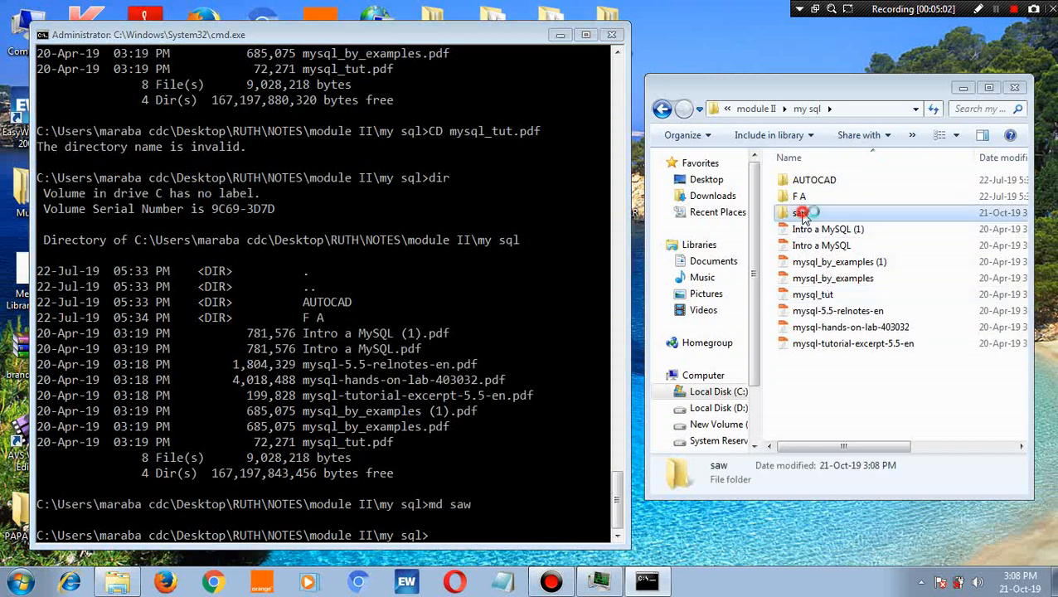
double_click(799, 212)
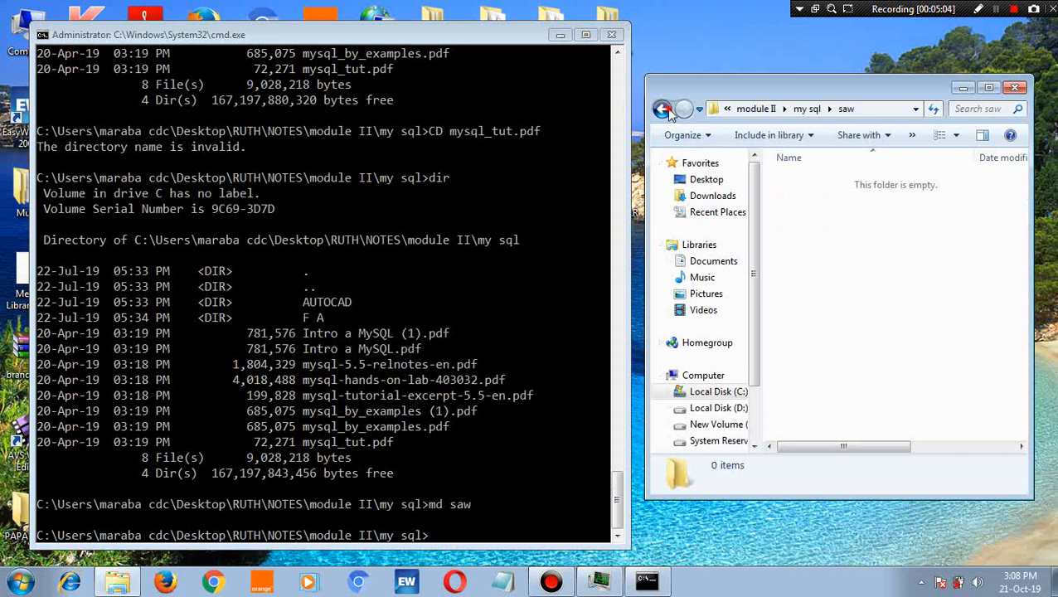